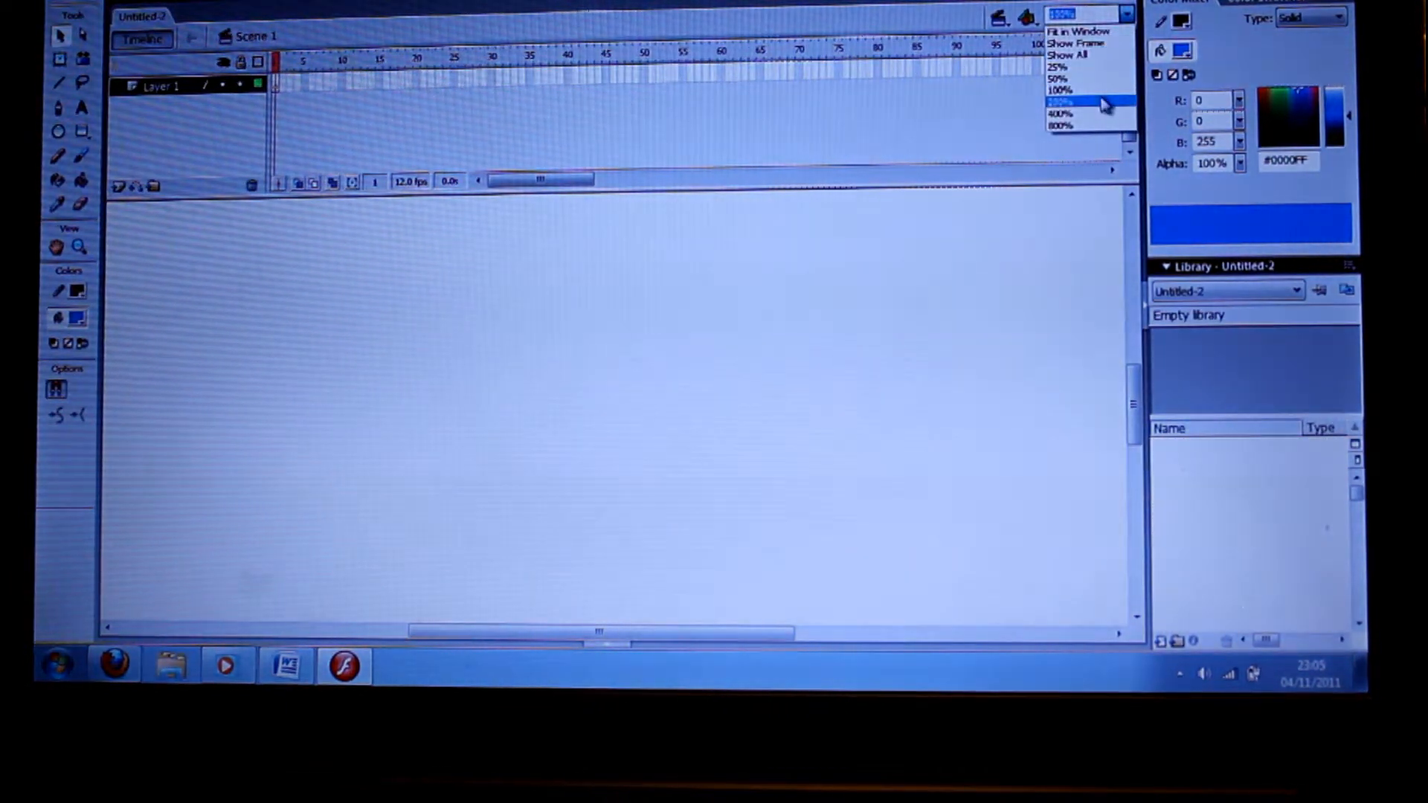
- At 50% zoom, keyframe a red circle at frame 10 and set the frames' Tween to Shape
left_click(1056, 79)
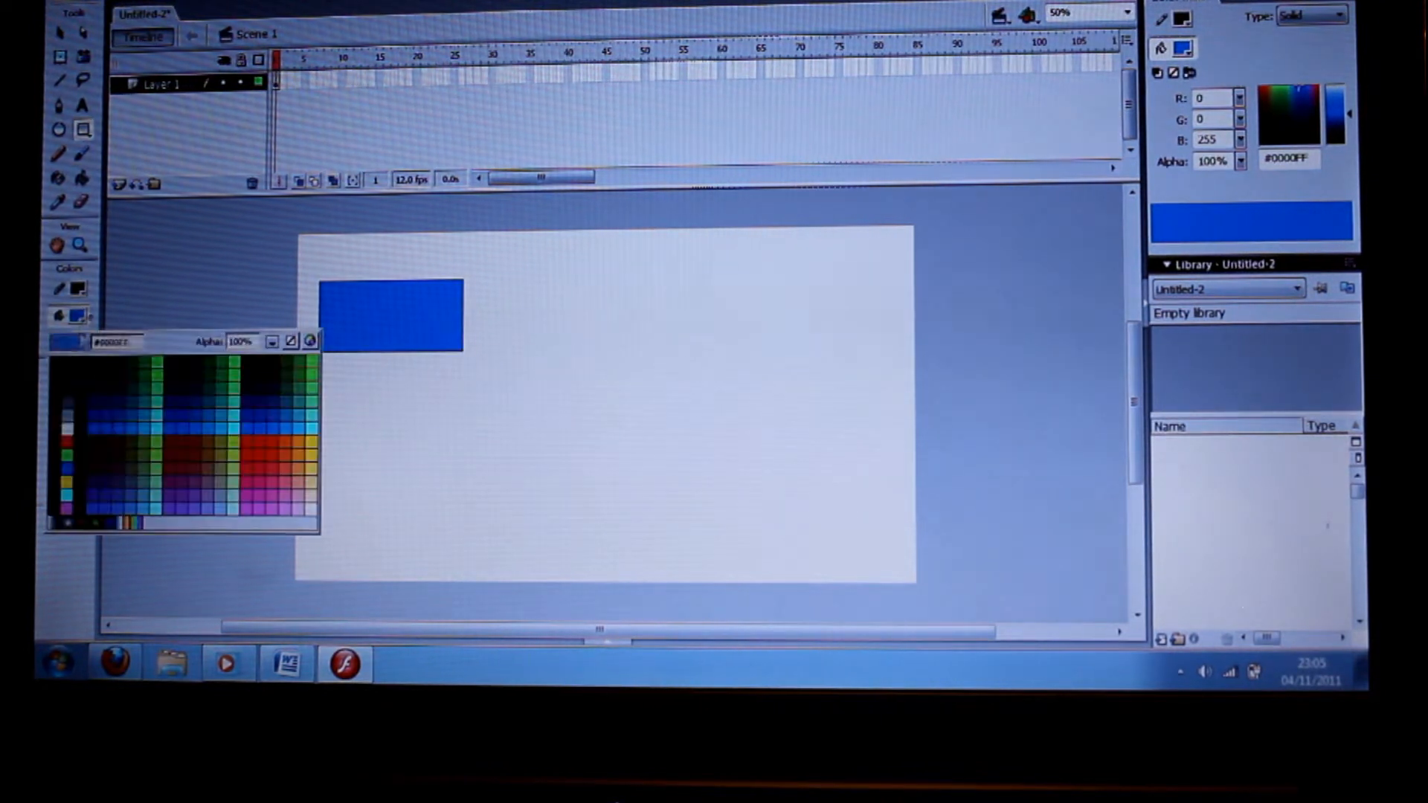
left_click(197, 442)
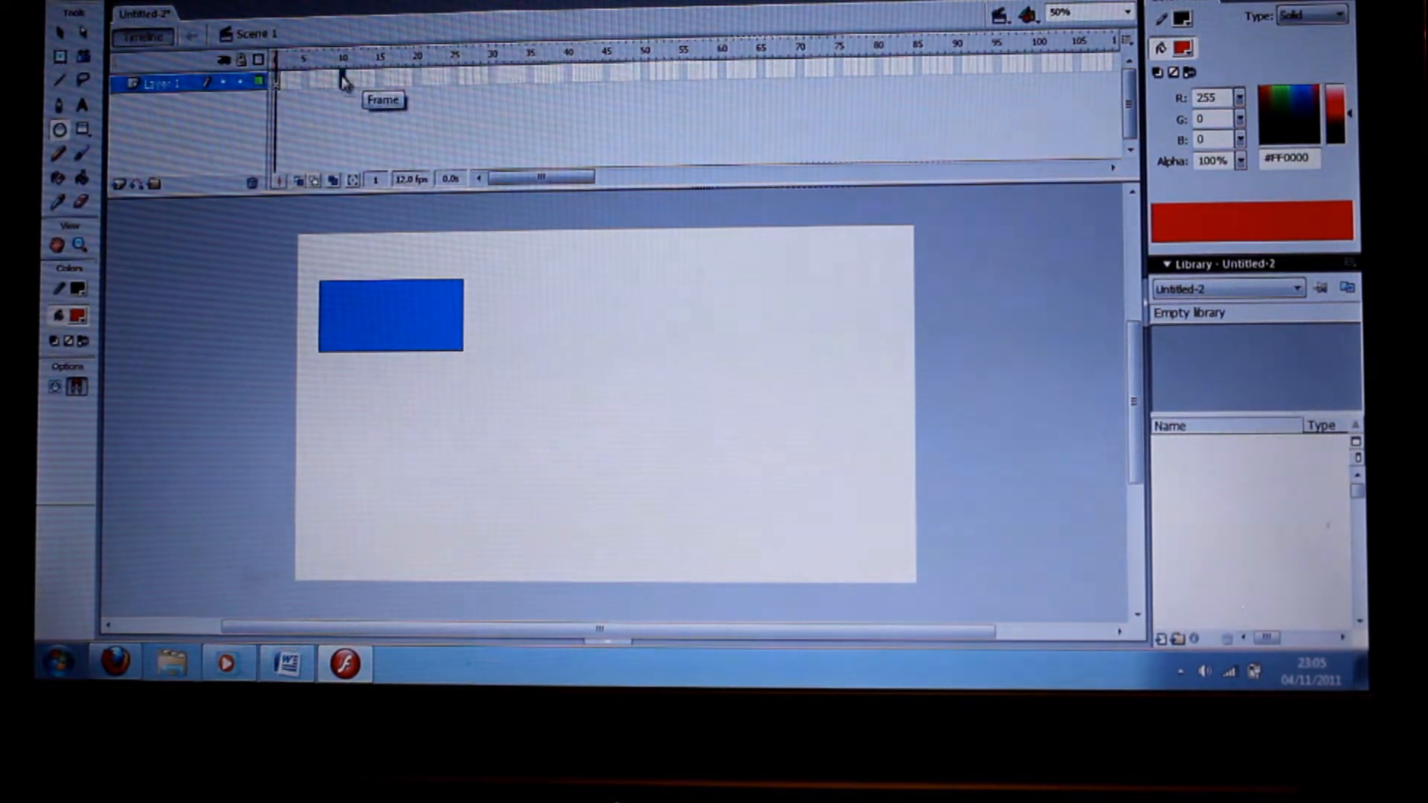
left_click(342, 57)
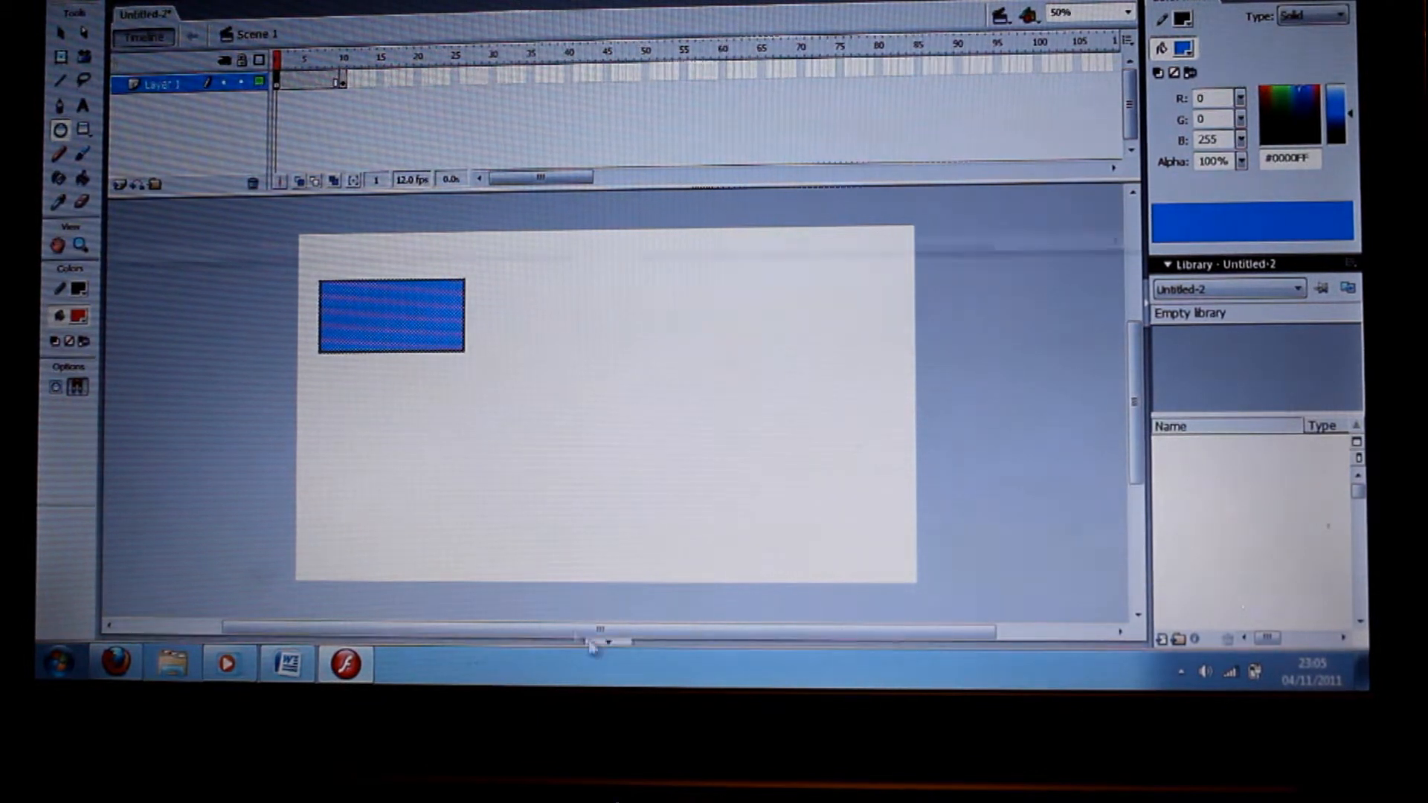
left_click(348, 320)
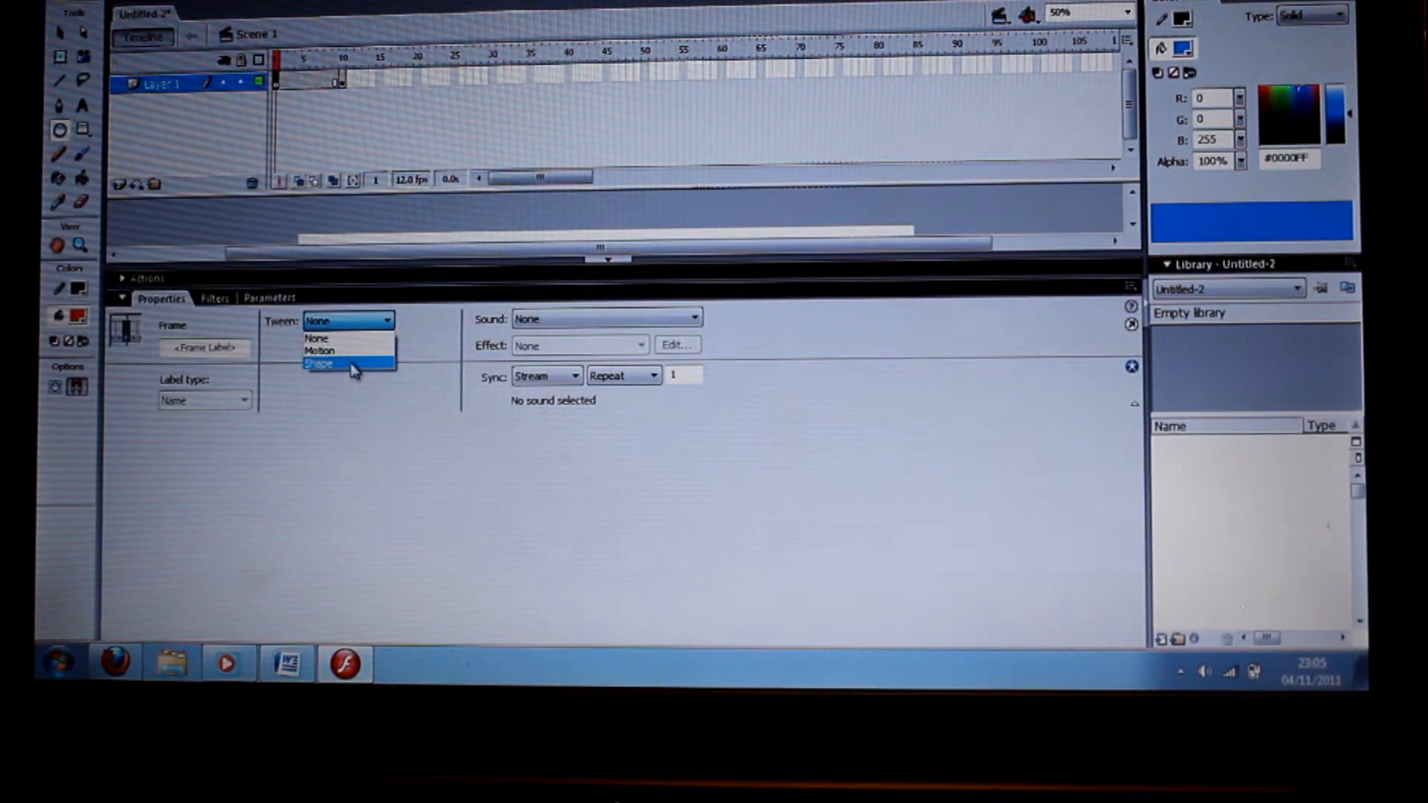
left_click(318, 363)
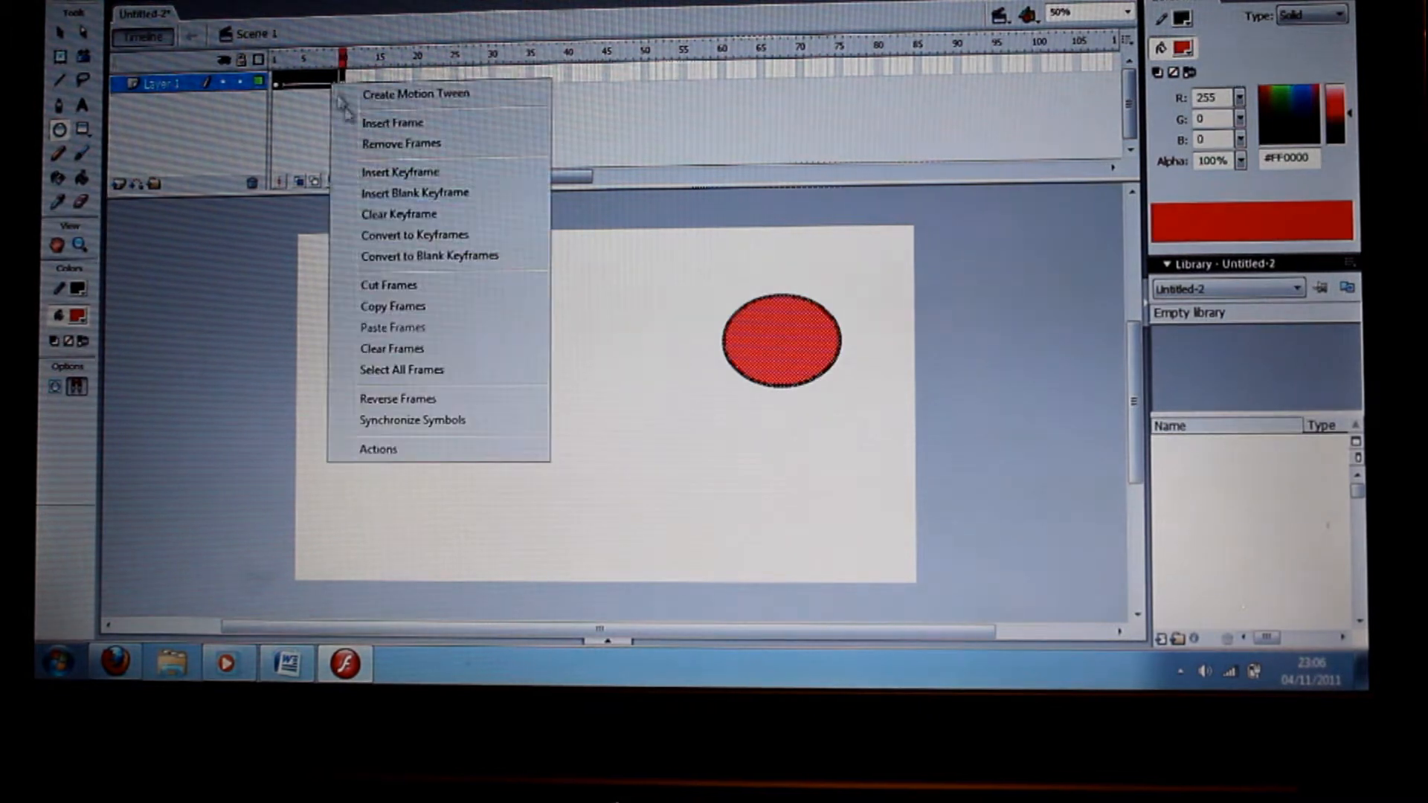
- Cut the tween frames into a new movie clip symbol named 'dumb ass' and return to Scene 1
left_click(392, 348)
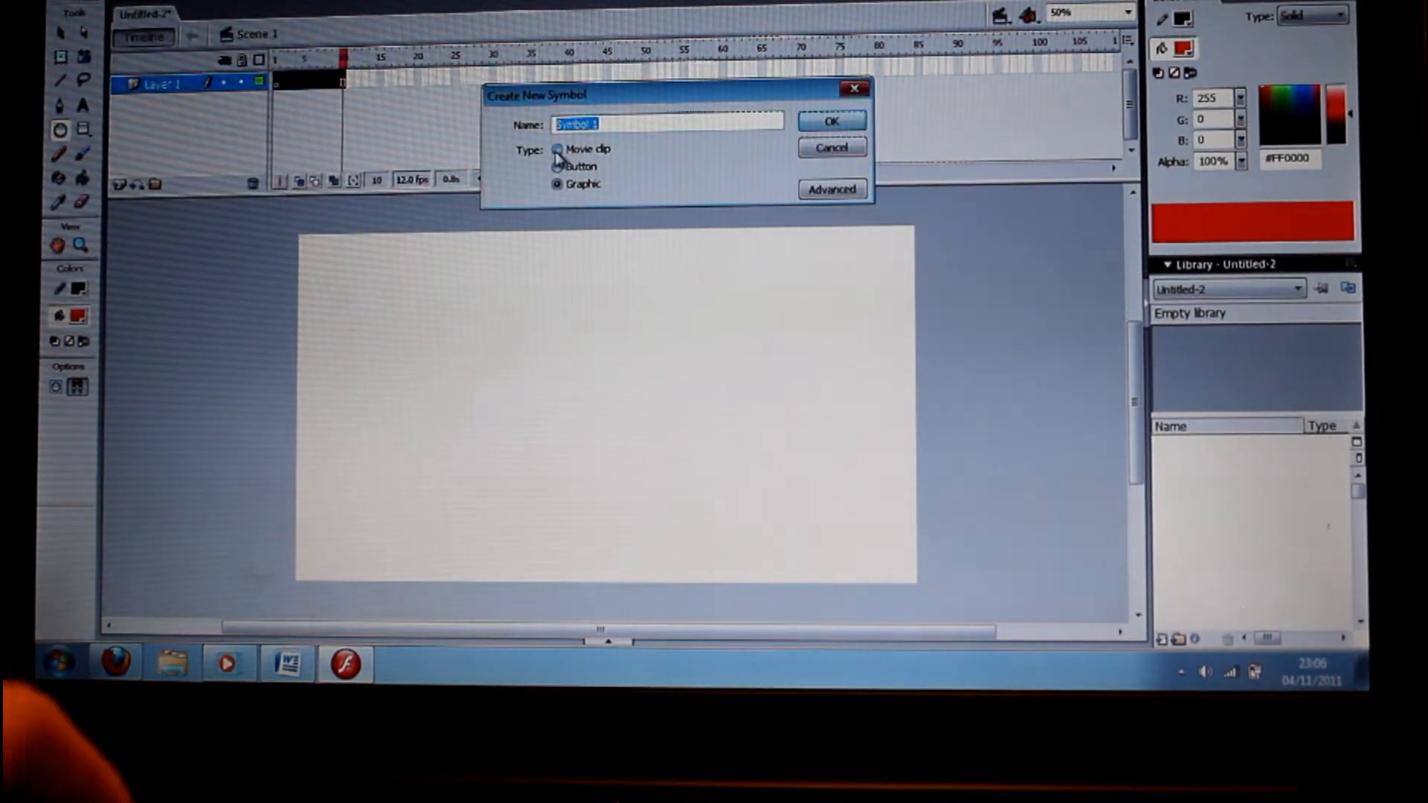
type("d")
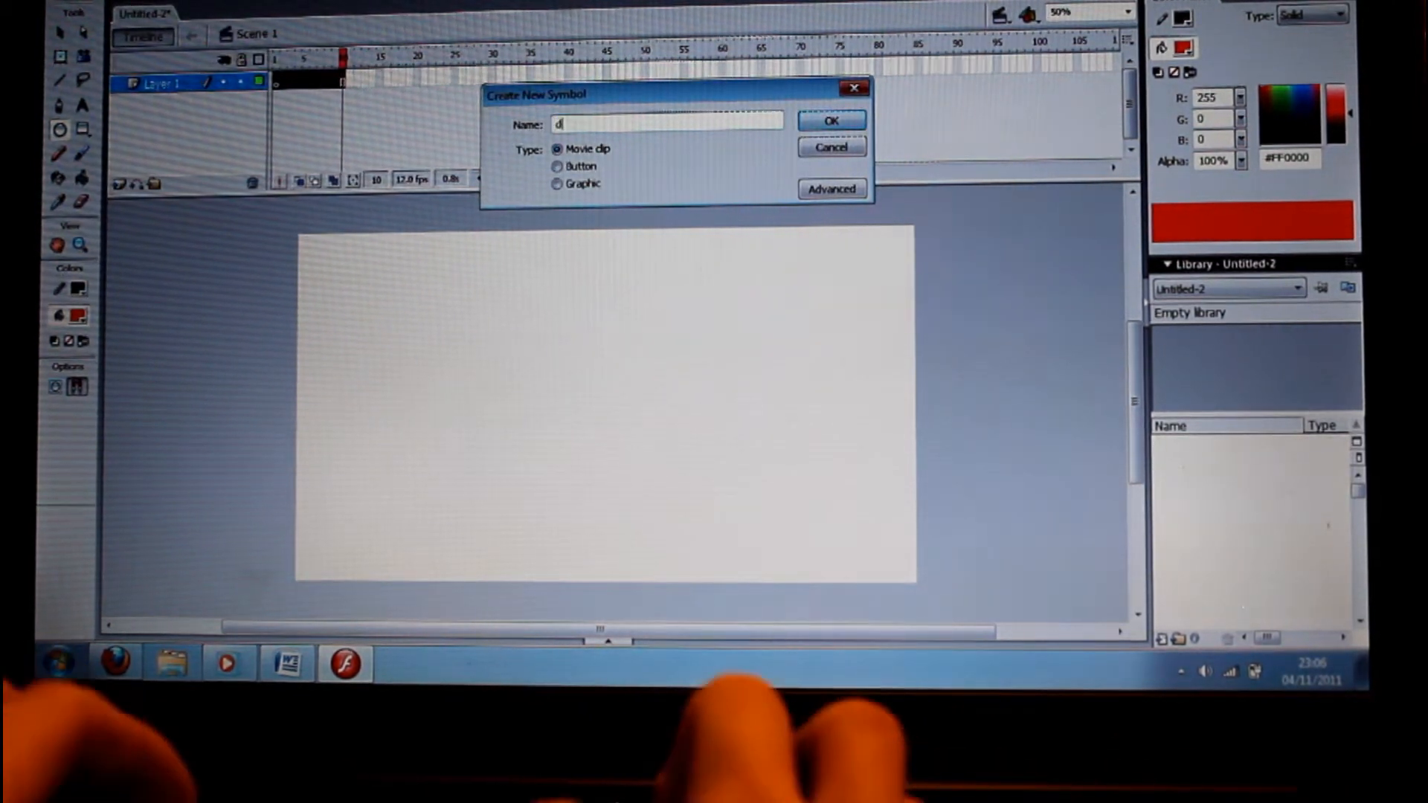
type("umb ass")
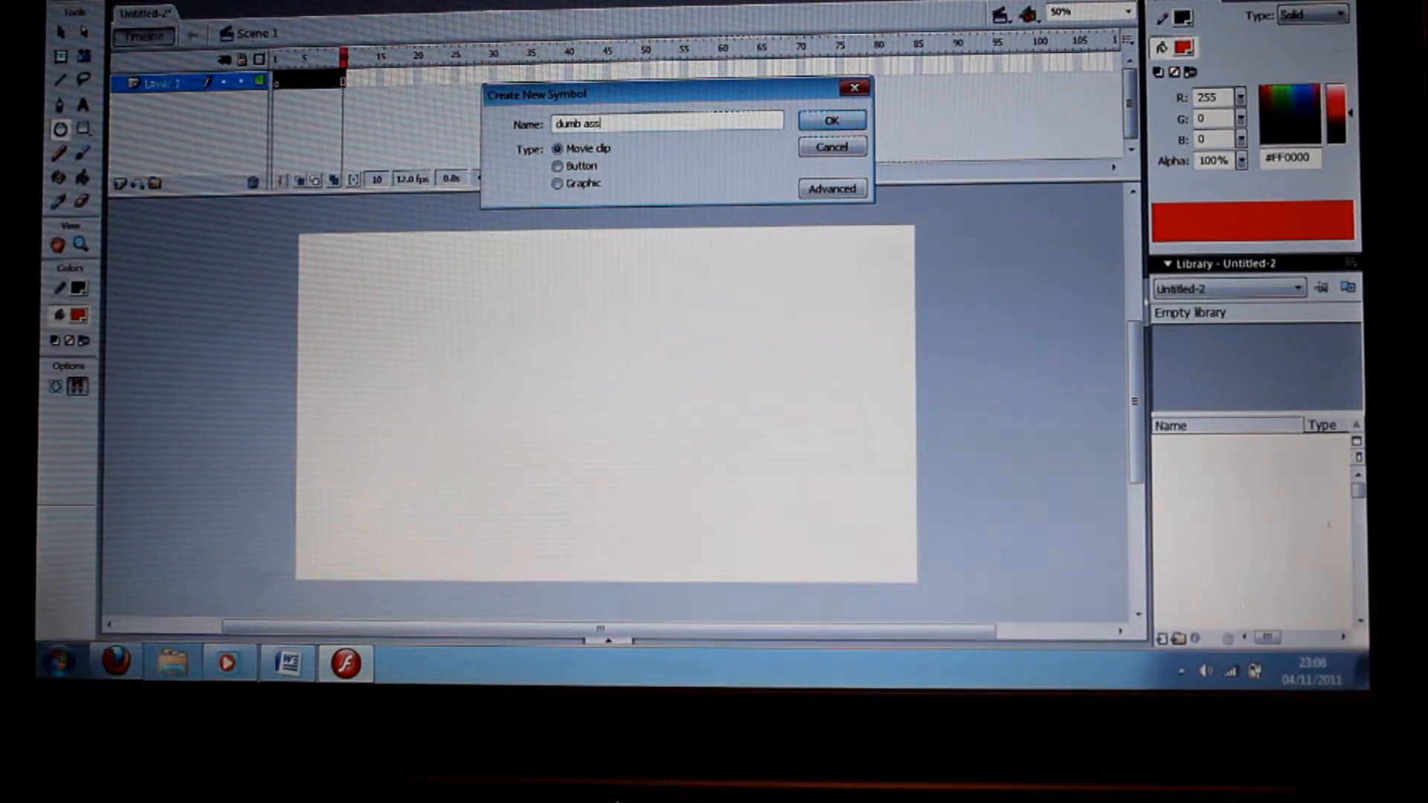
left_click(830, 119)
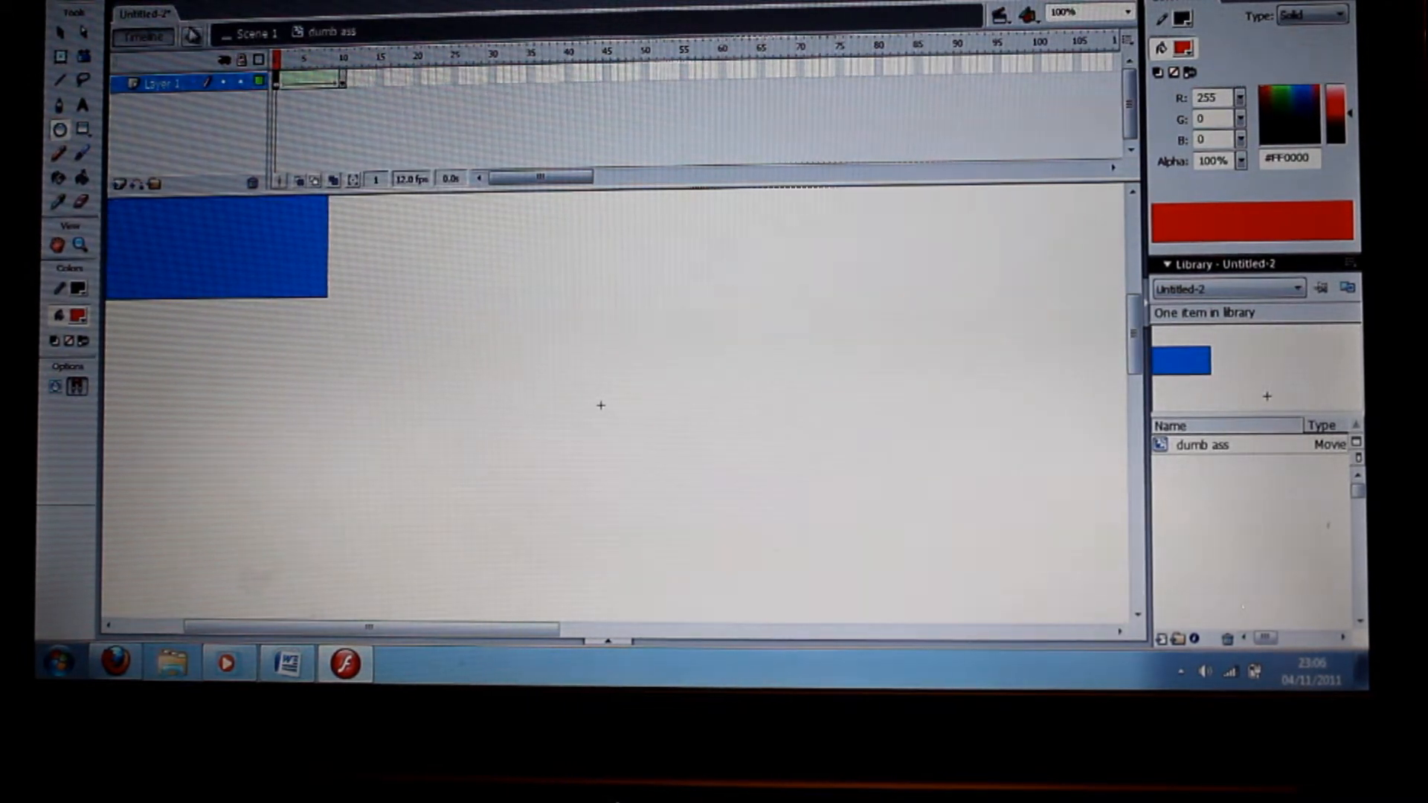
left_click(1065, 11)
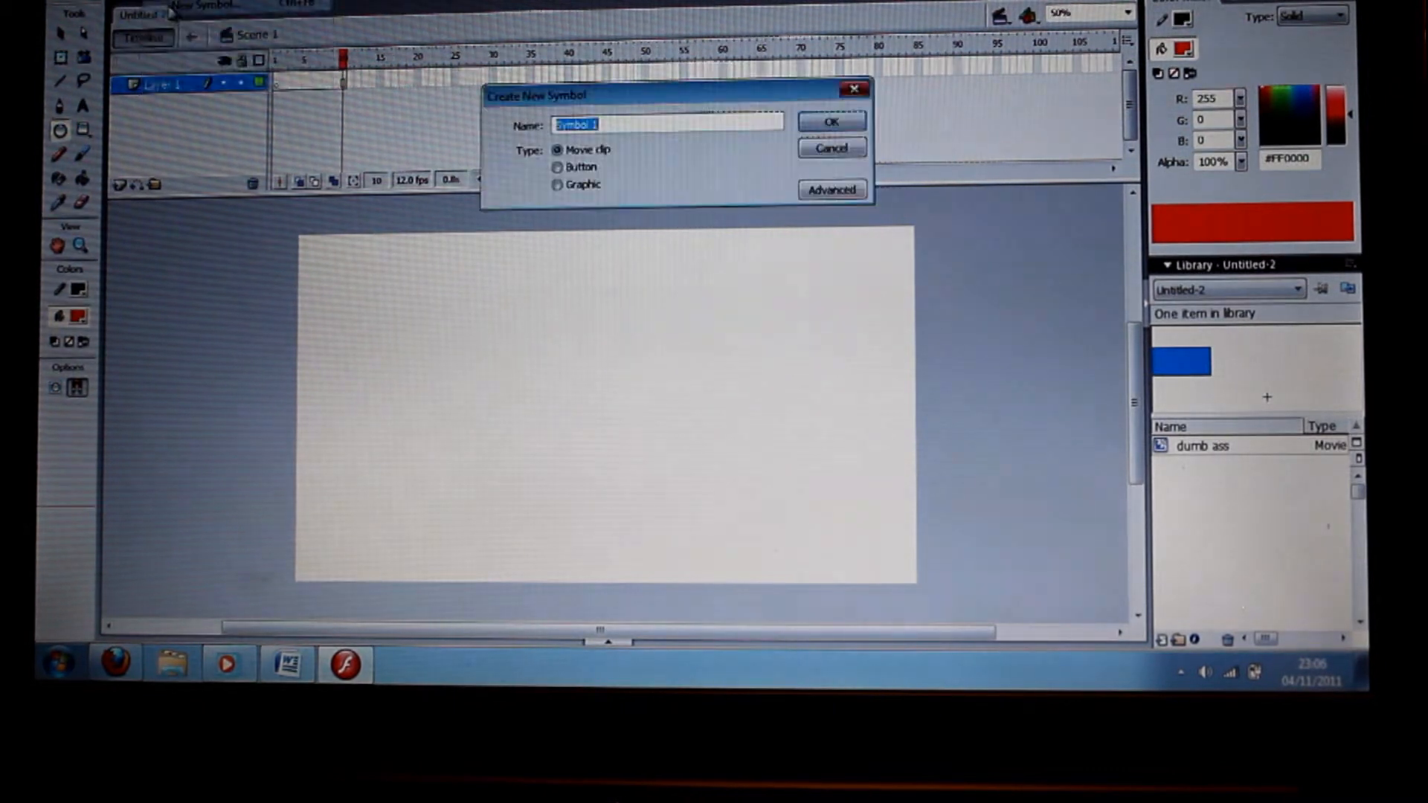
- Create a graphic symbol named 'clever dick' and paste the tween frames into its timeline
left_click(556, 184)
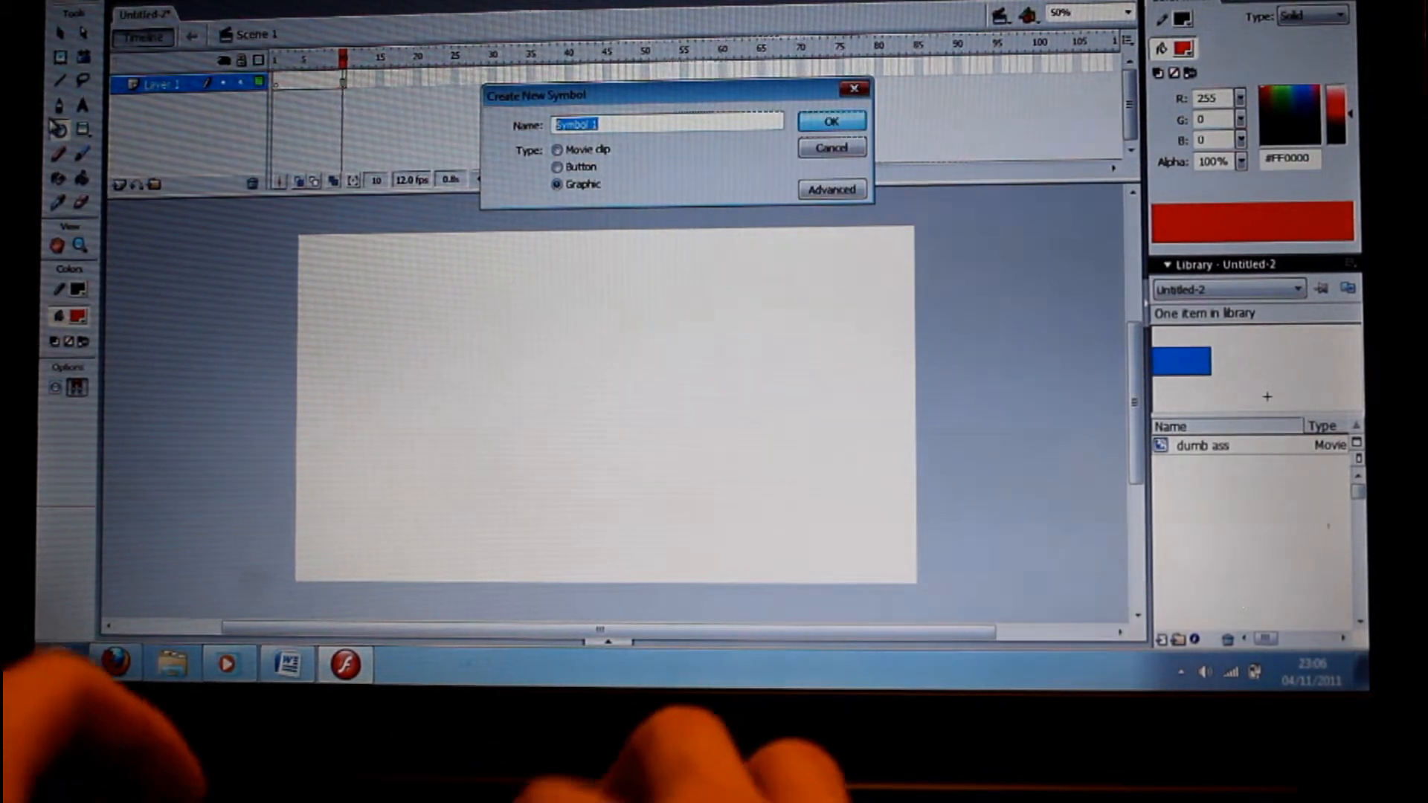
type("clever dick")
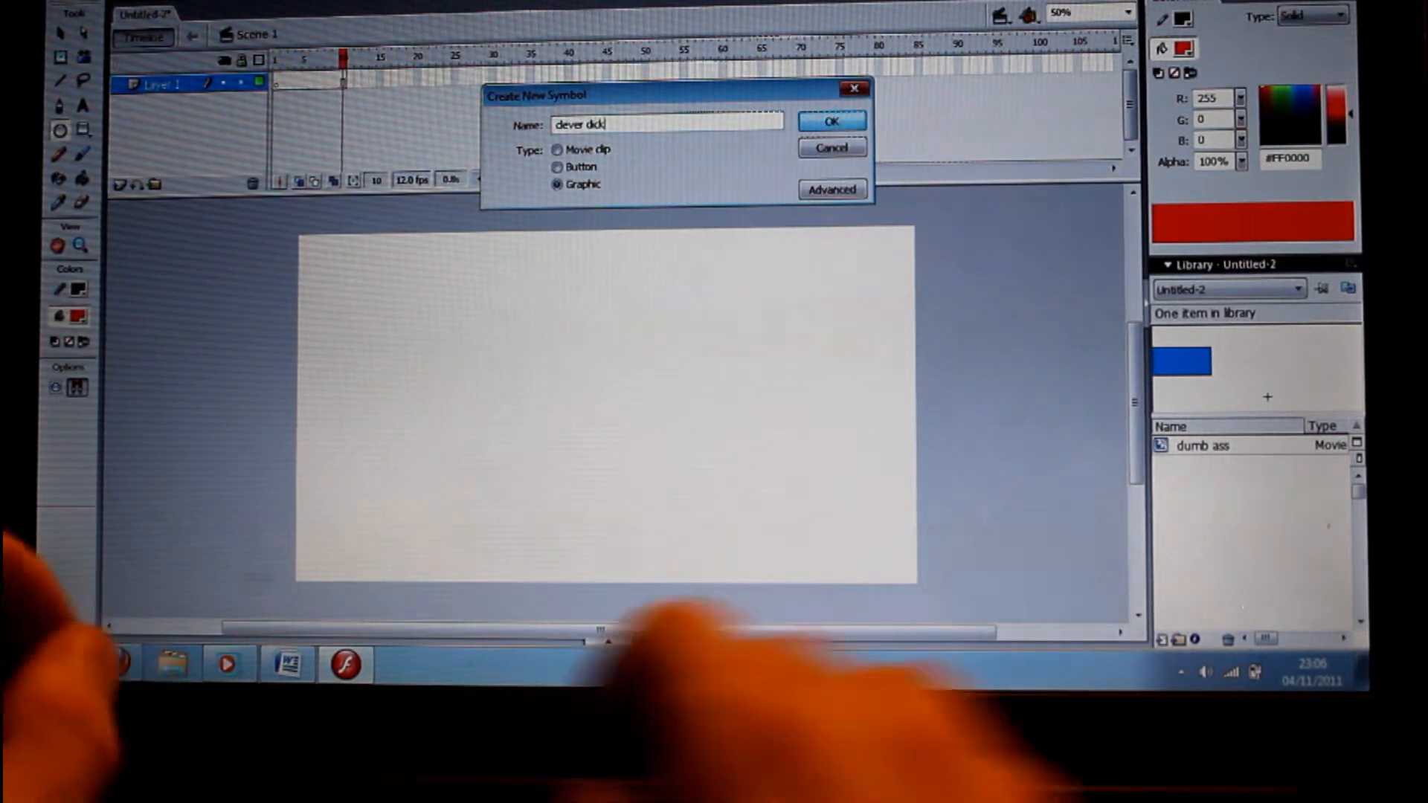
left_click(829, 120)
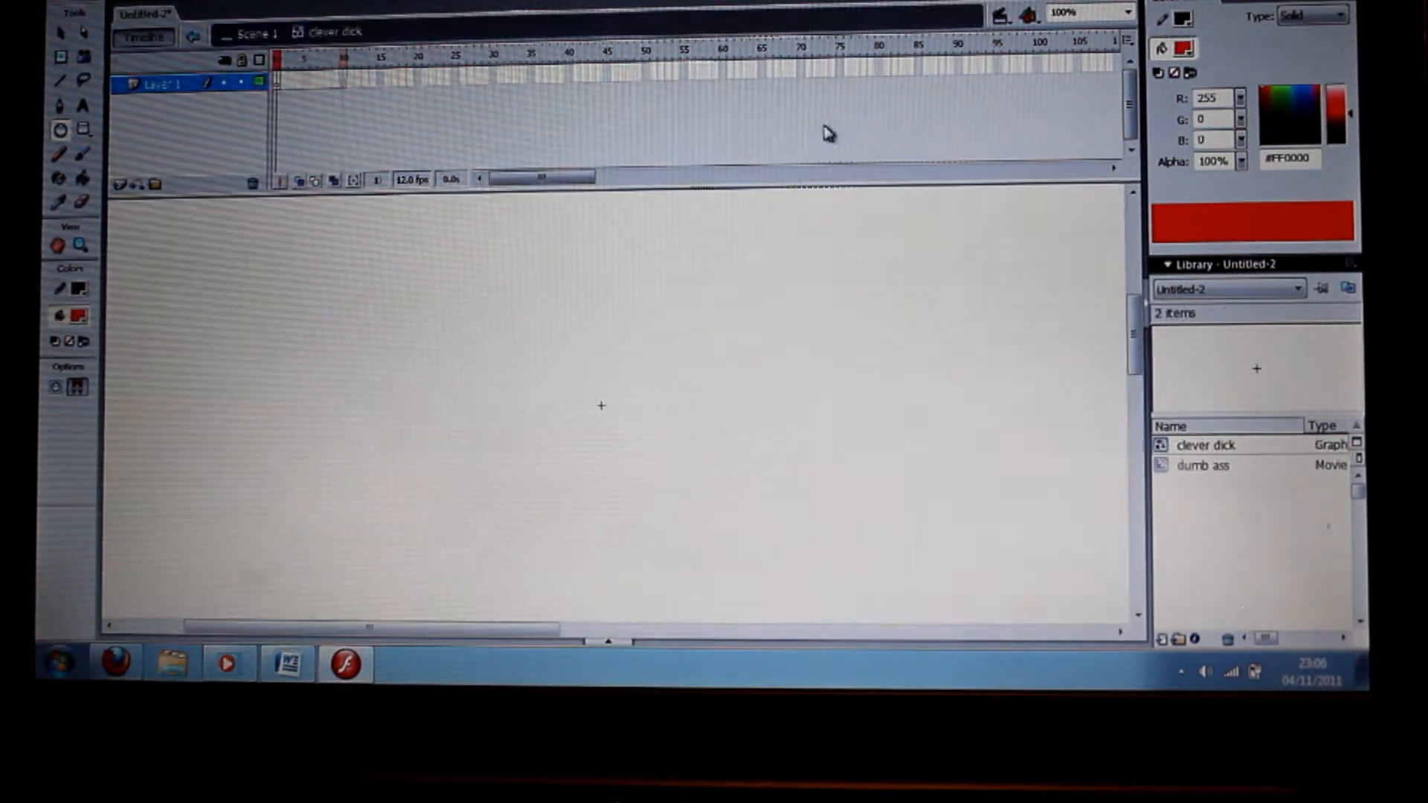
right_click(278, 82)
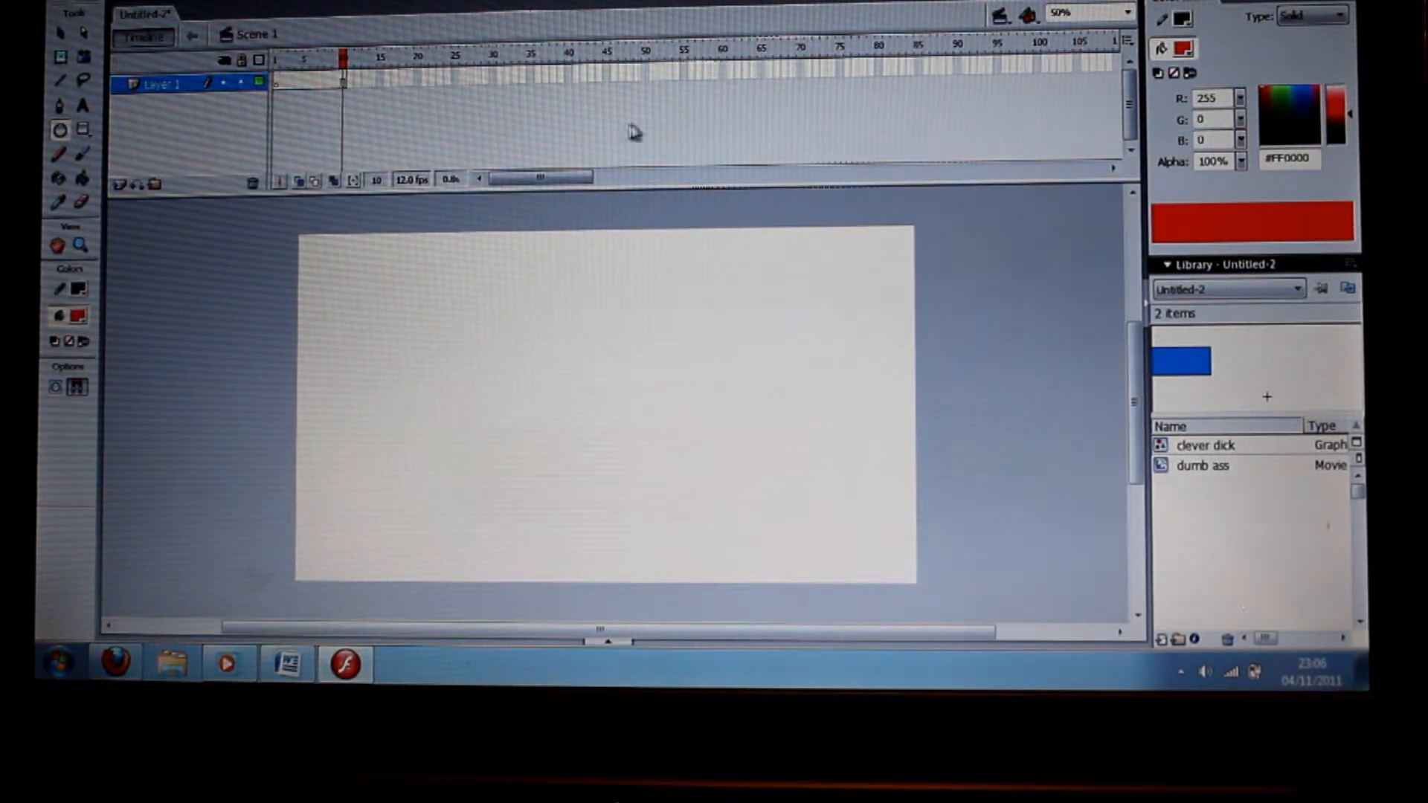
- Insert frames to frame 70 and drag the movie clip and graphic symbols onto the stage
right_click(800, 65)
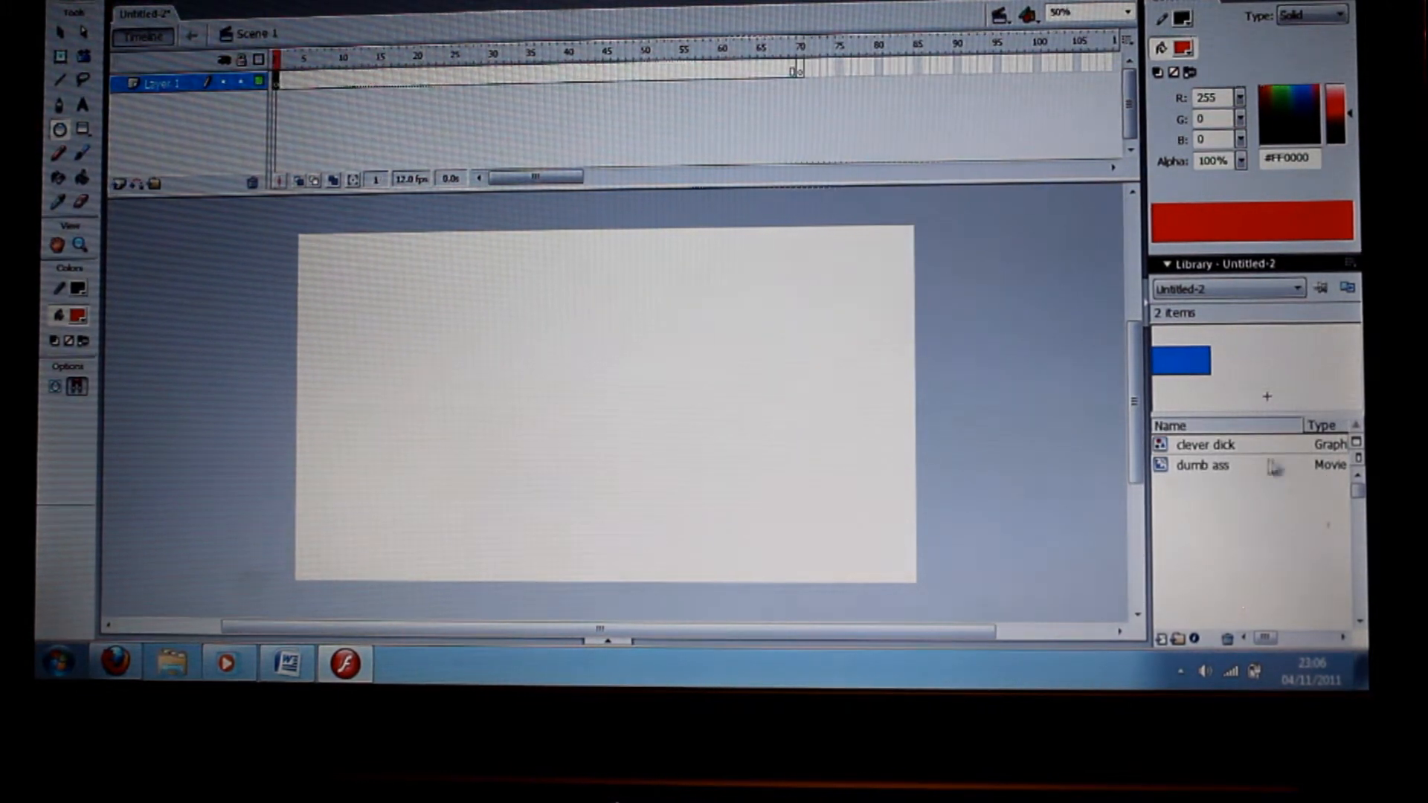
left_click(1207, 445)
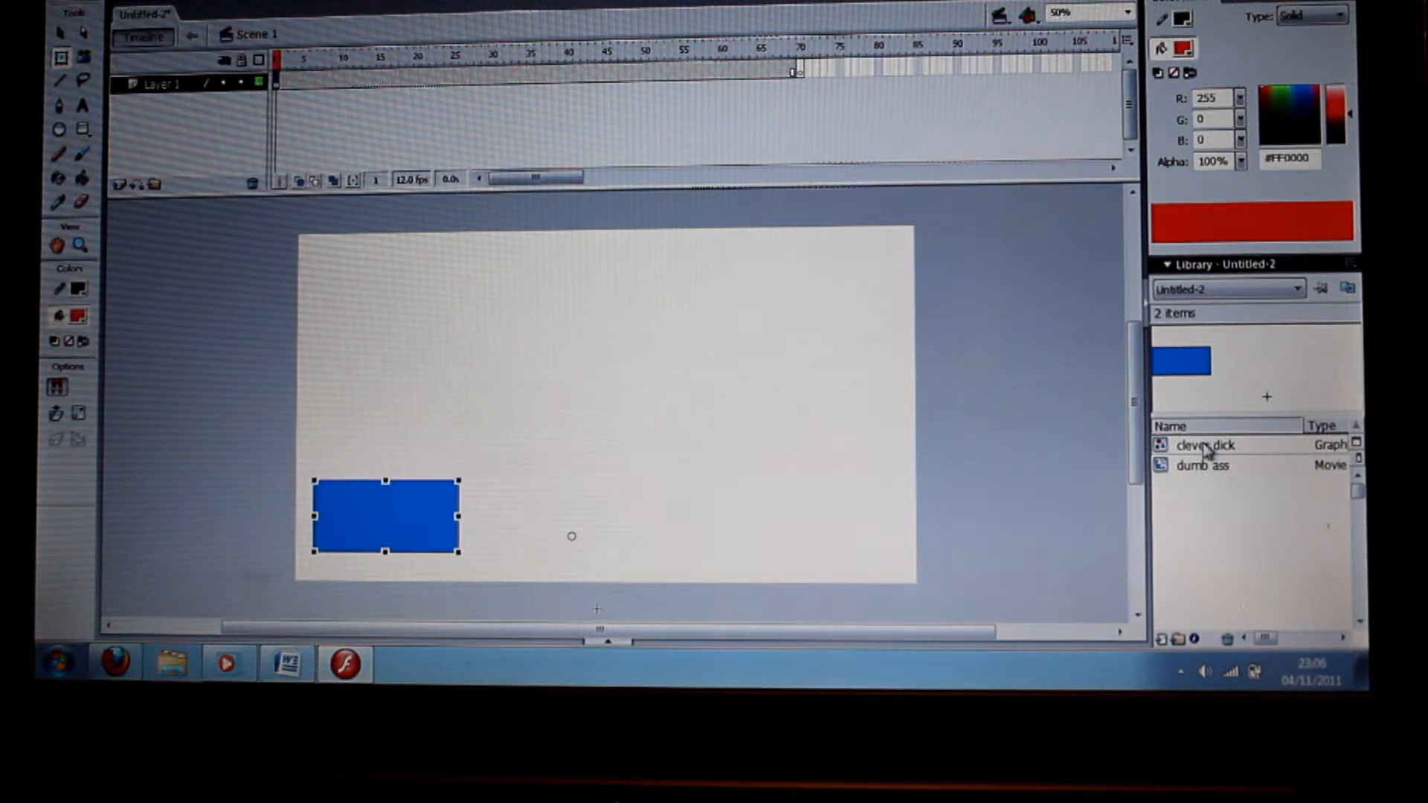
left_click(1205, 465)
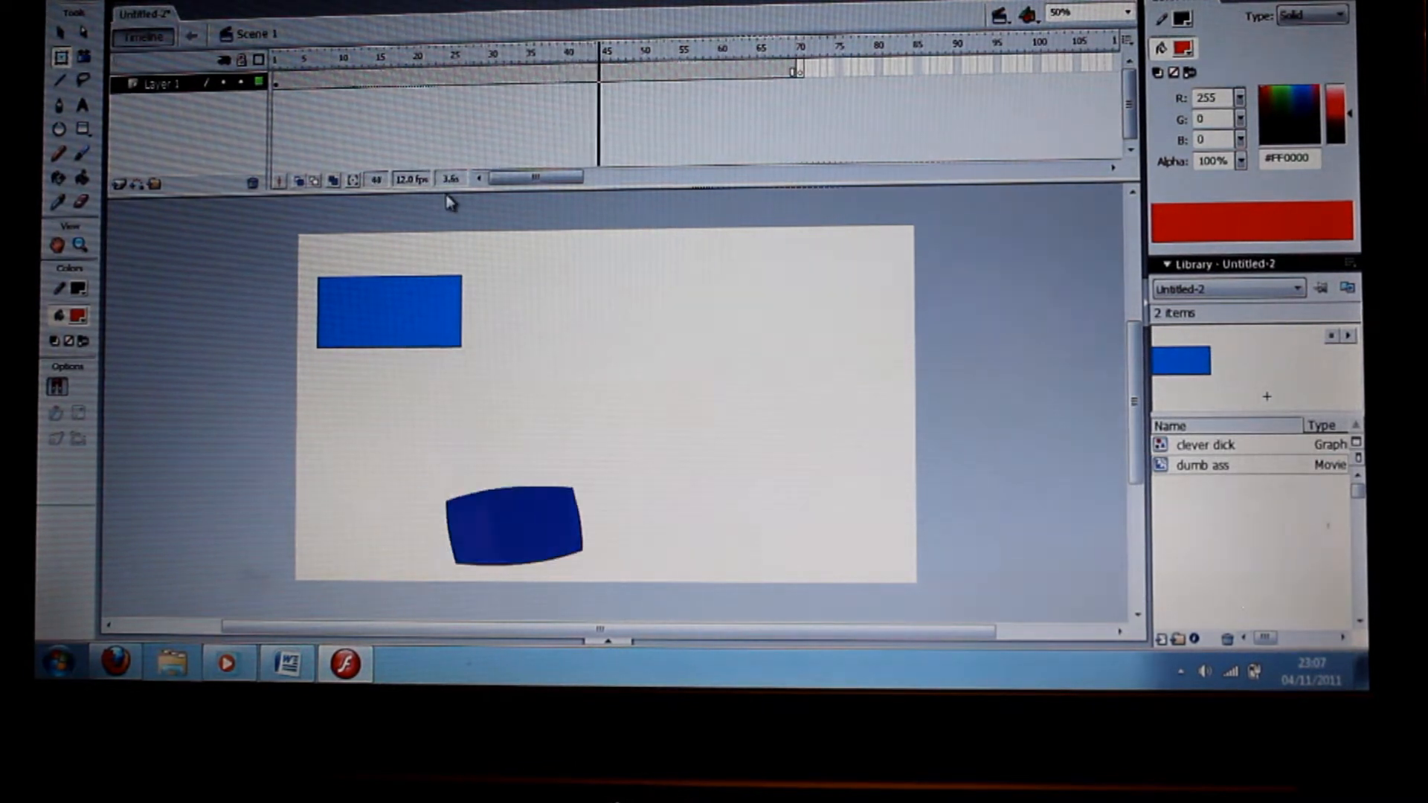
- Test-play the movie from the Control menu to watch both instances animate
left_click(678, 47)
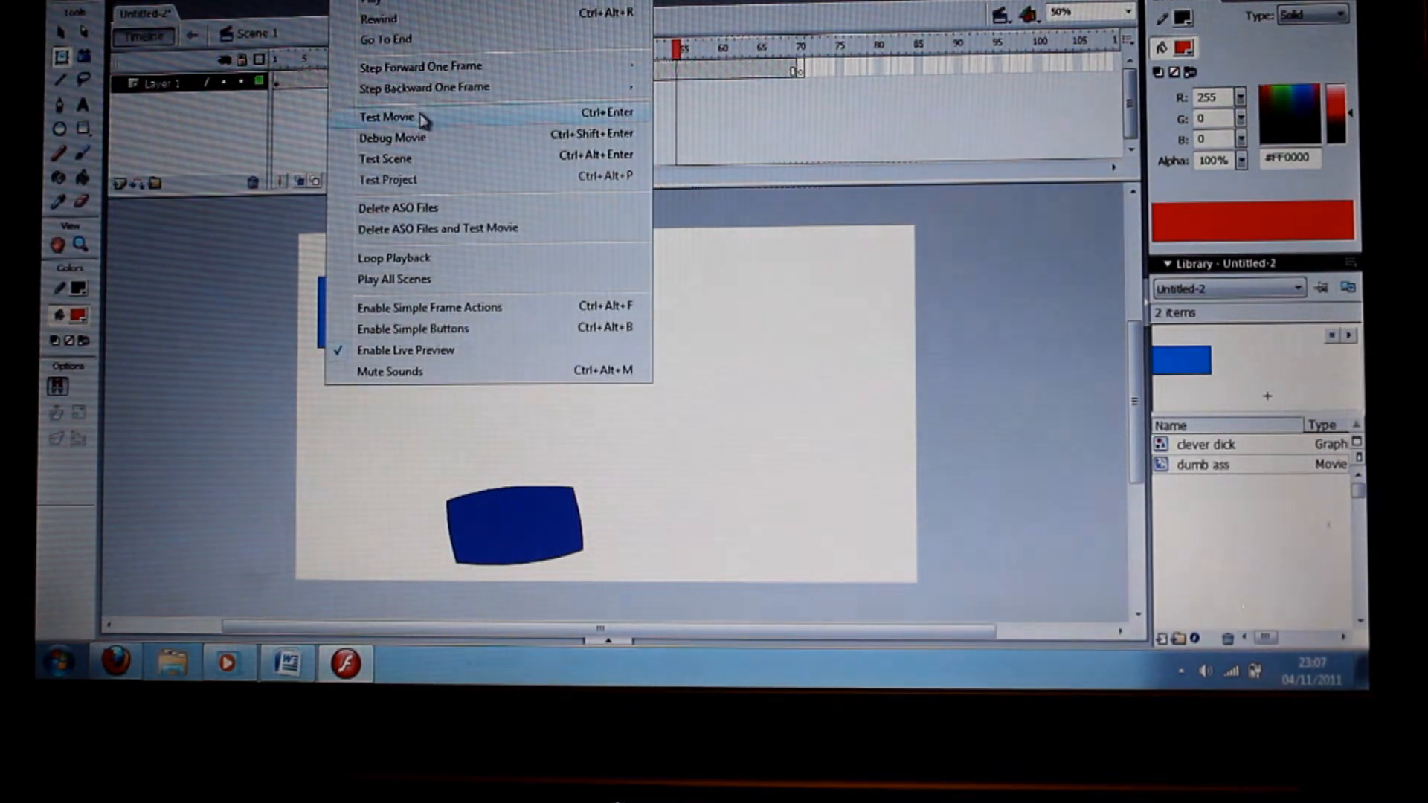
left_click(387, 116)
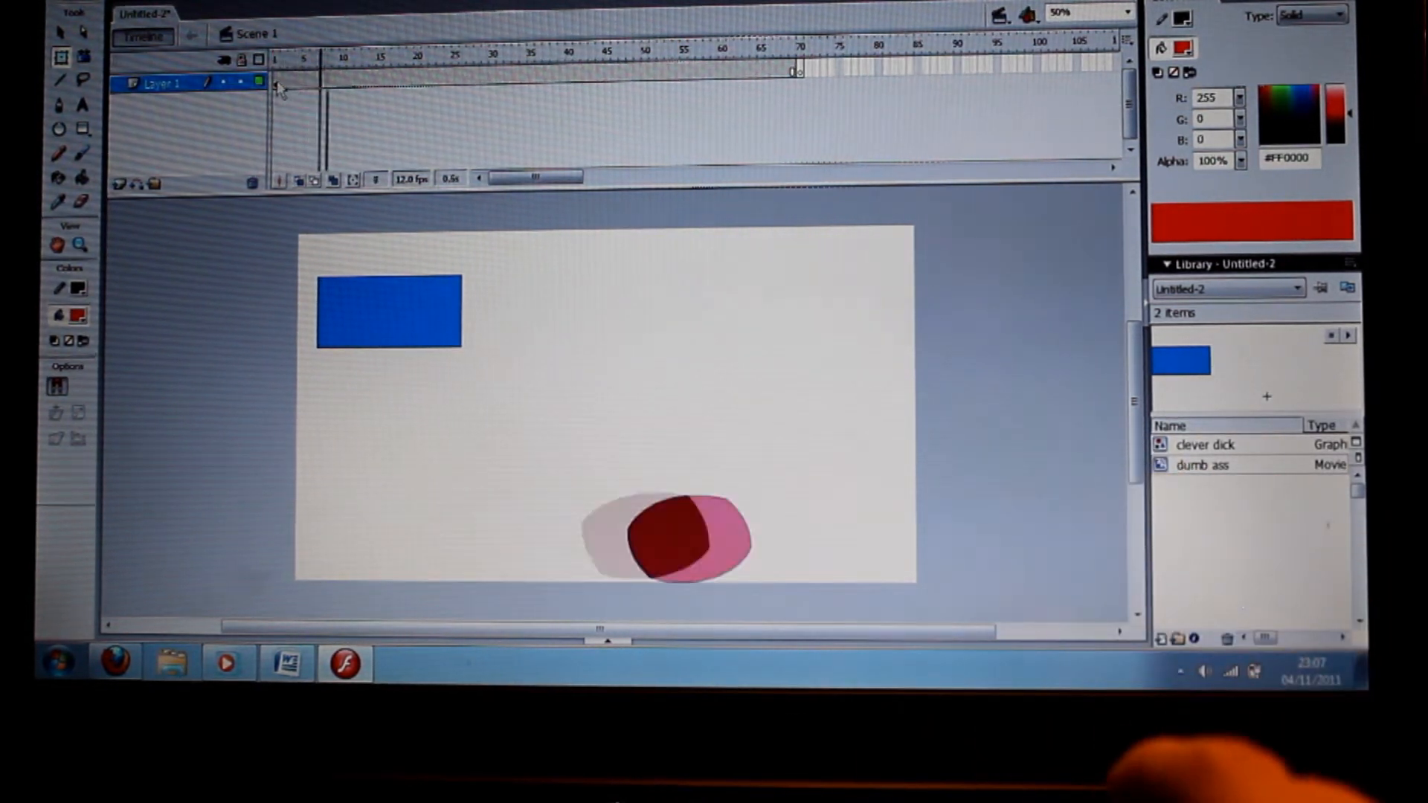
left_click(68, 17)
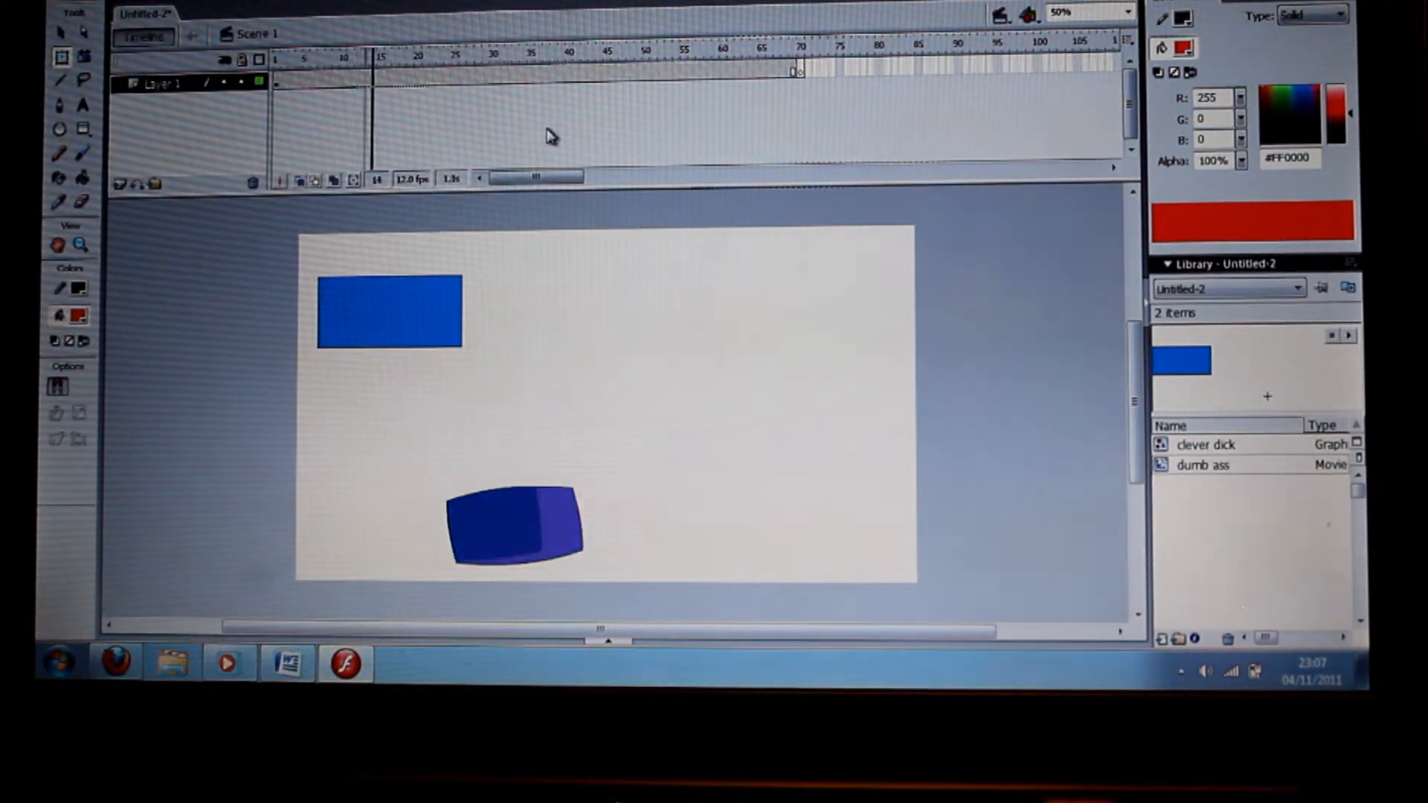
- Scrub to a later frame and select the upper and lower box instances to compare them
left_click(421, 56)
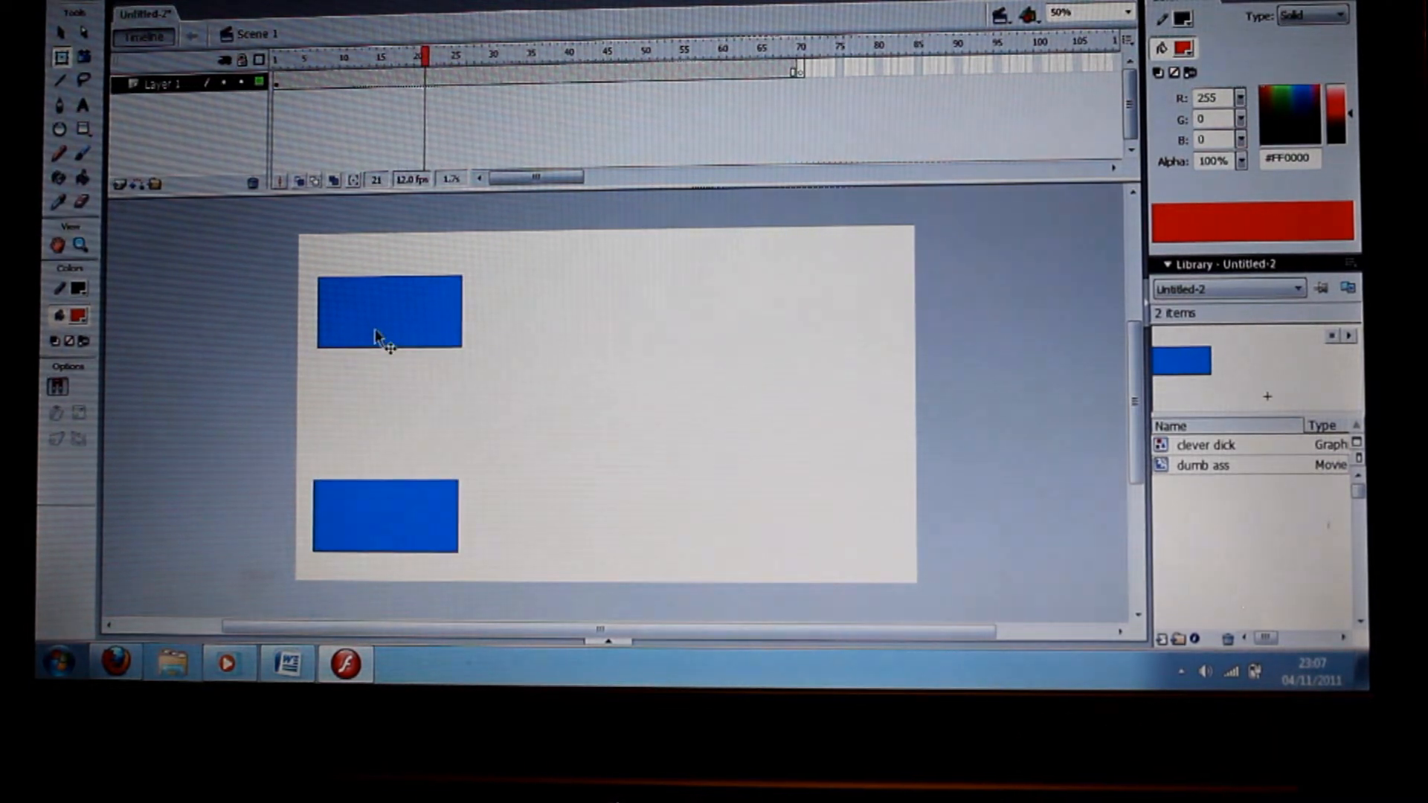
left_click(387, 314)
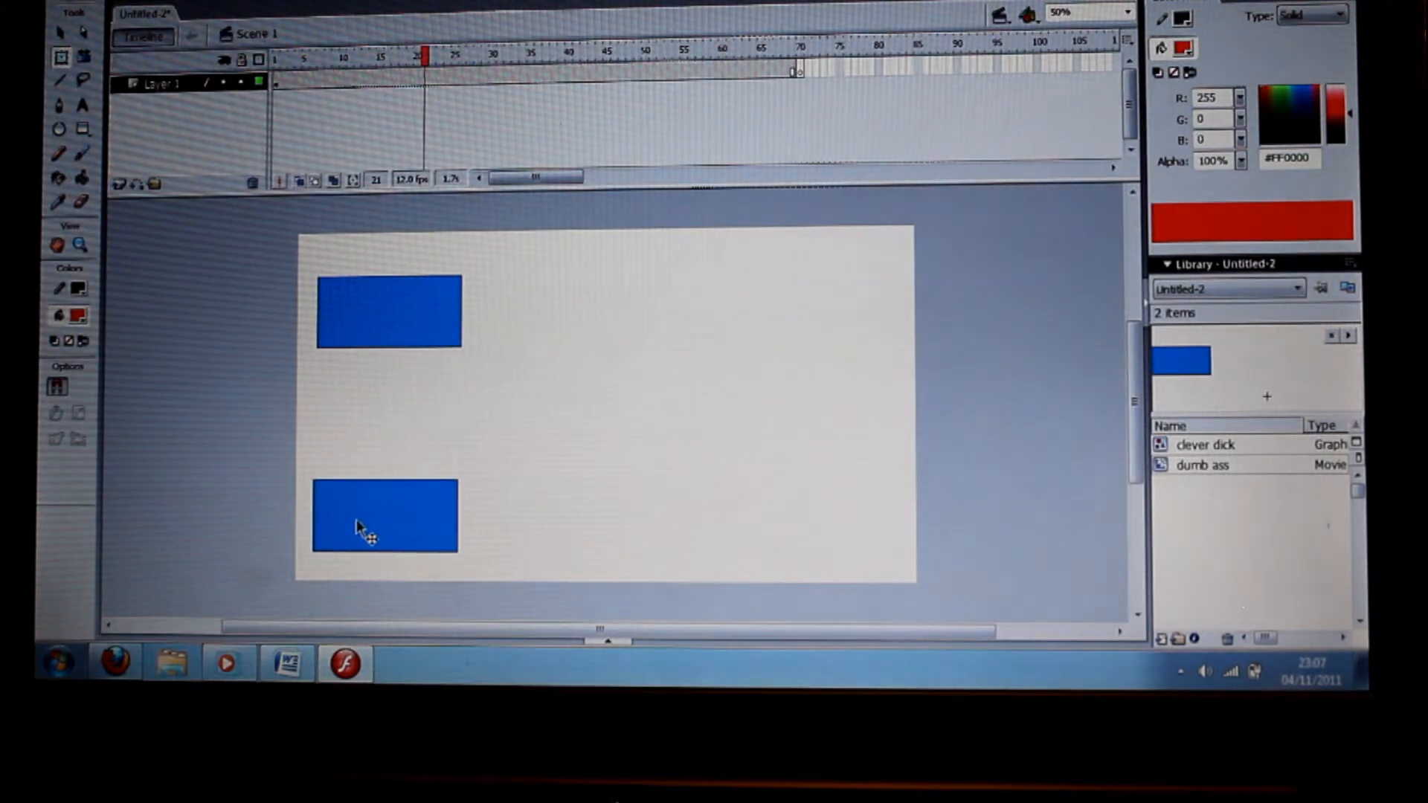
left_click(382, 515)
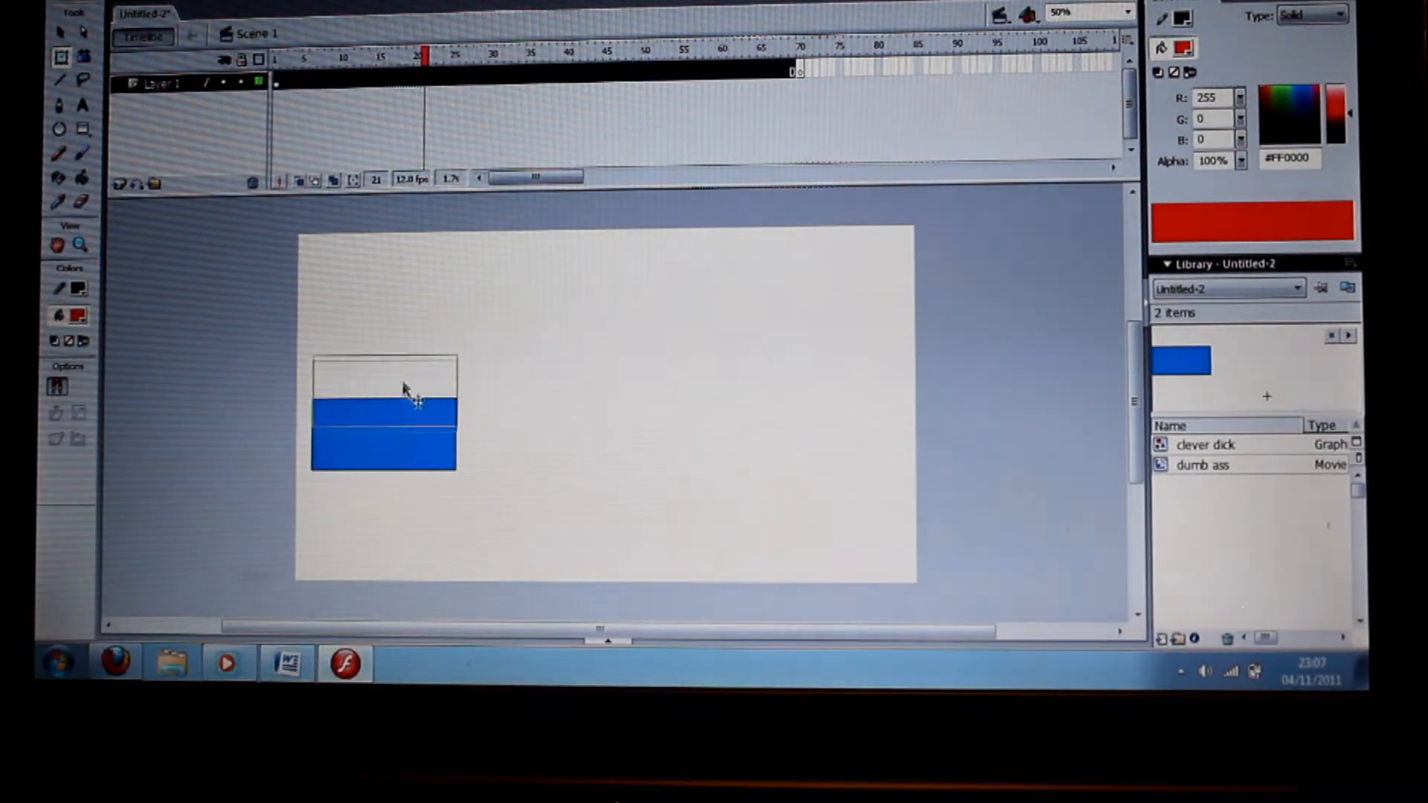
- Apply a motion tween to the main-timeline frames and scrub through to check the box's movement
right_click(542, 57)
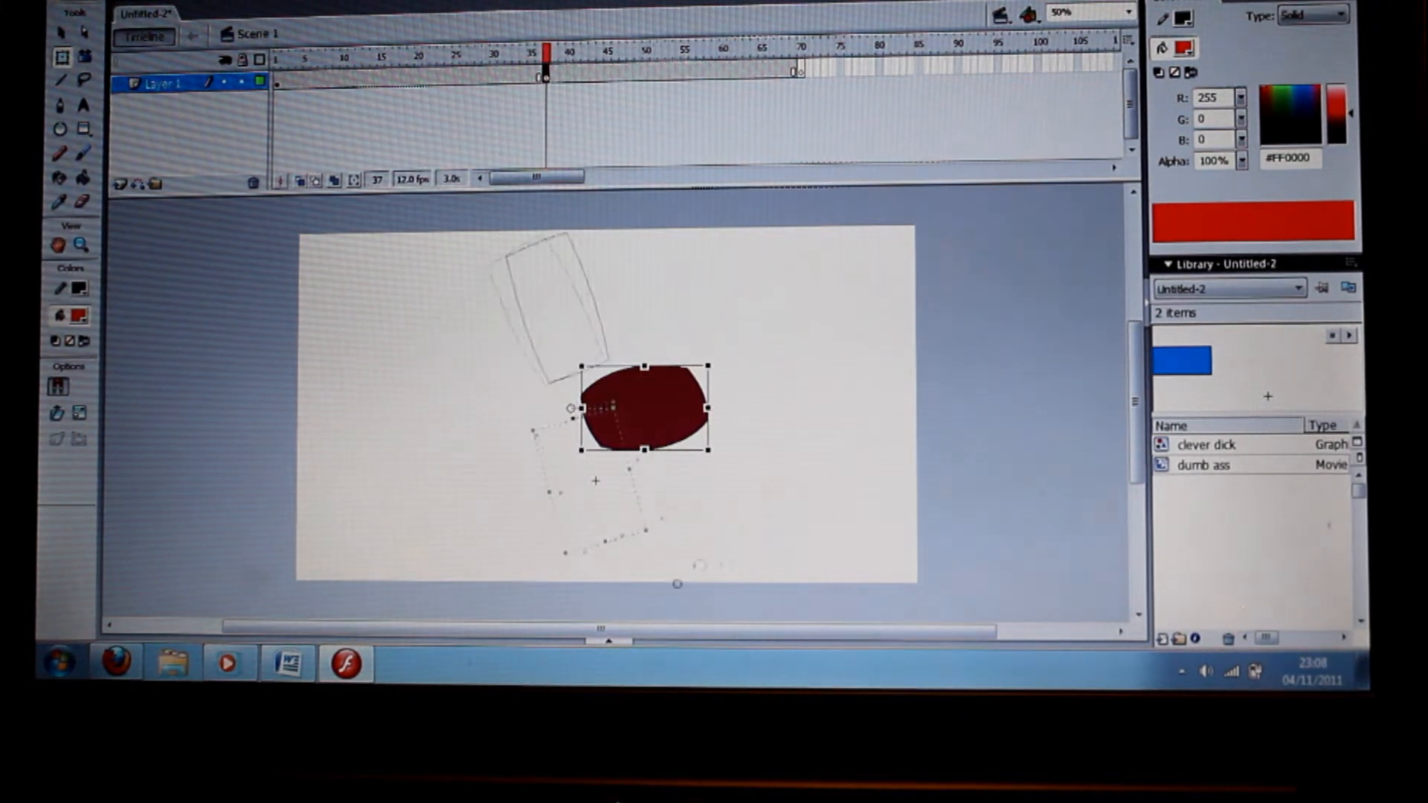
left_click(277, 55)
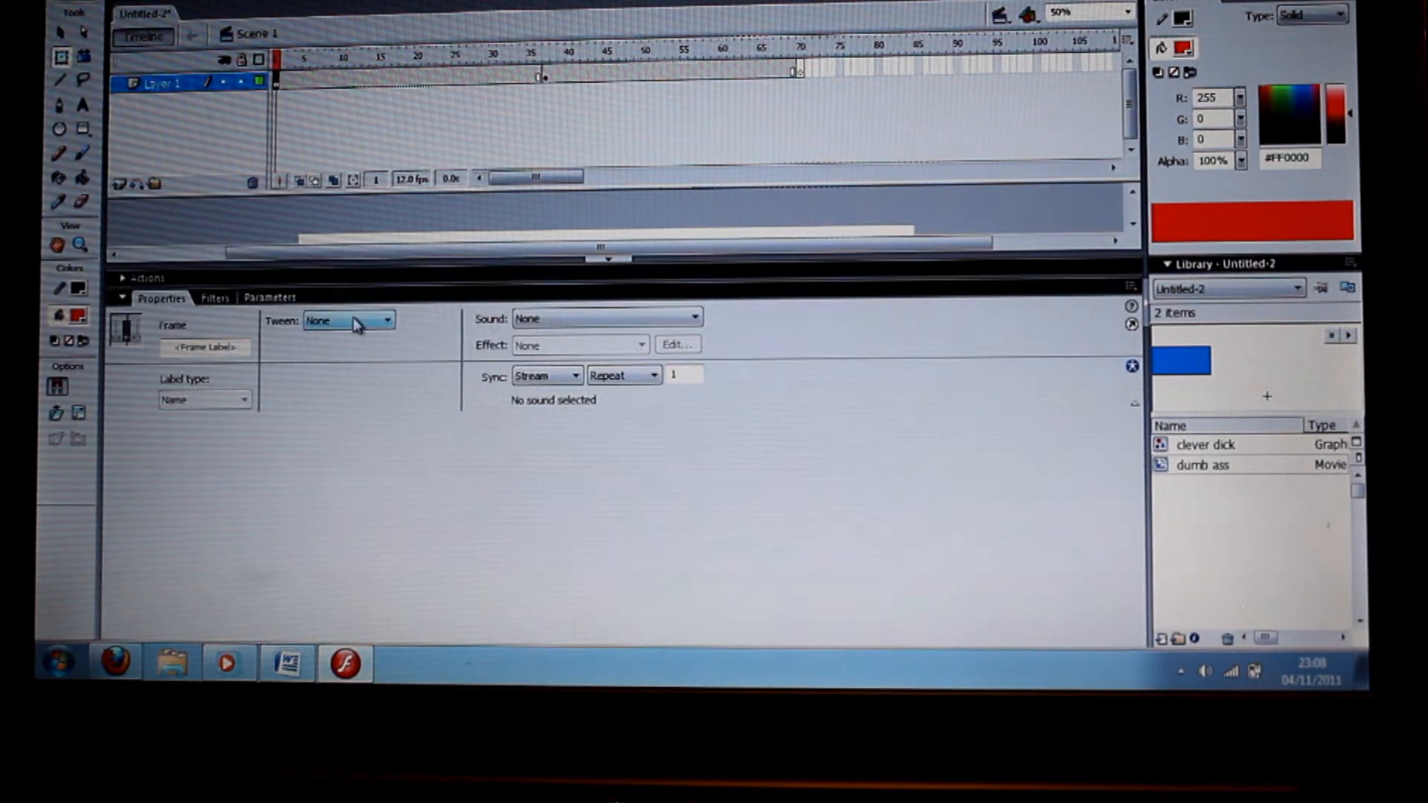
left_click(348, 320)
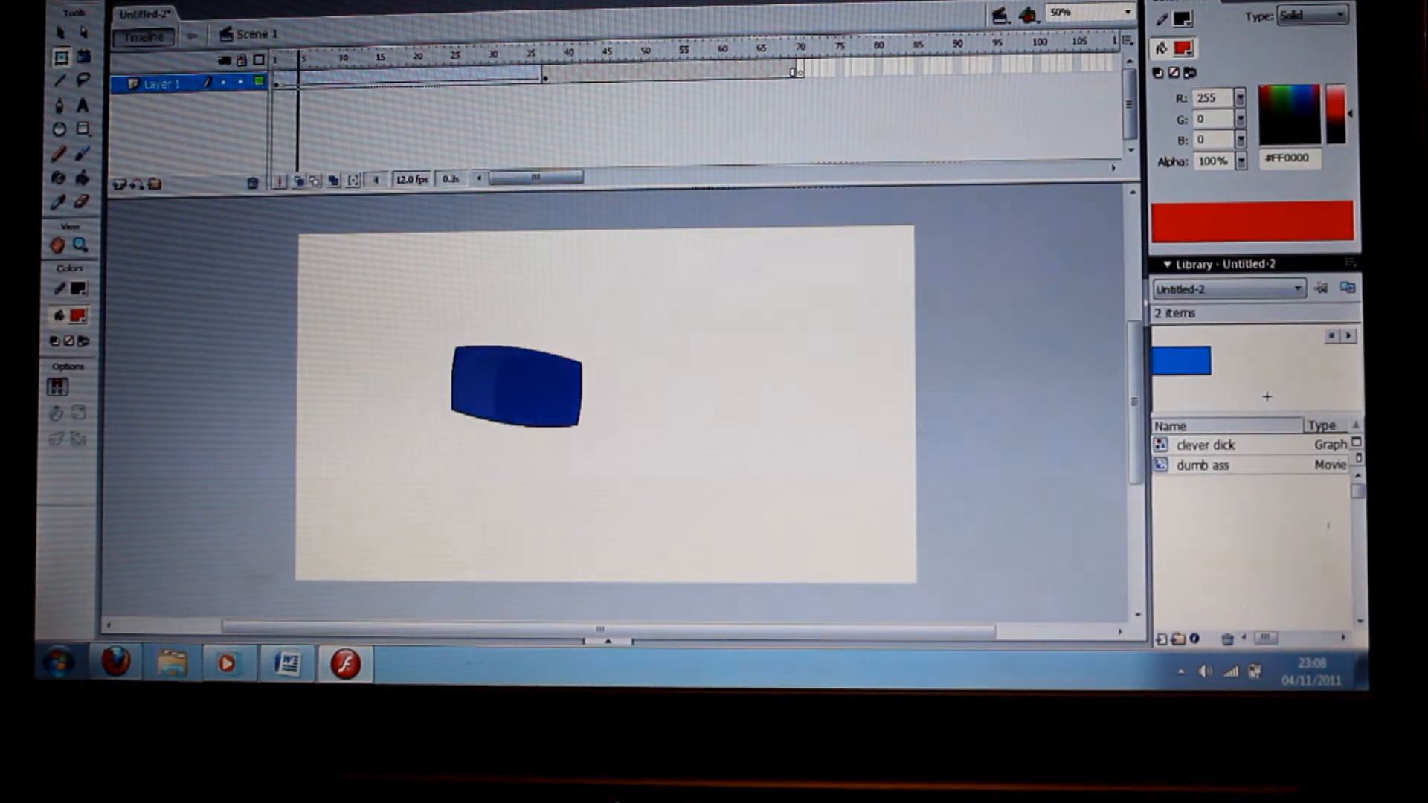
left_click(489, 58)
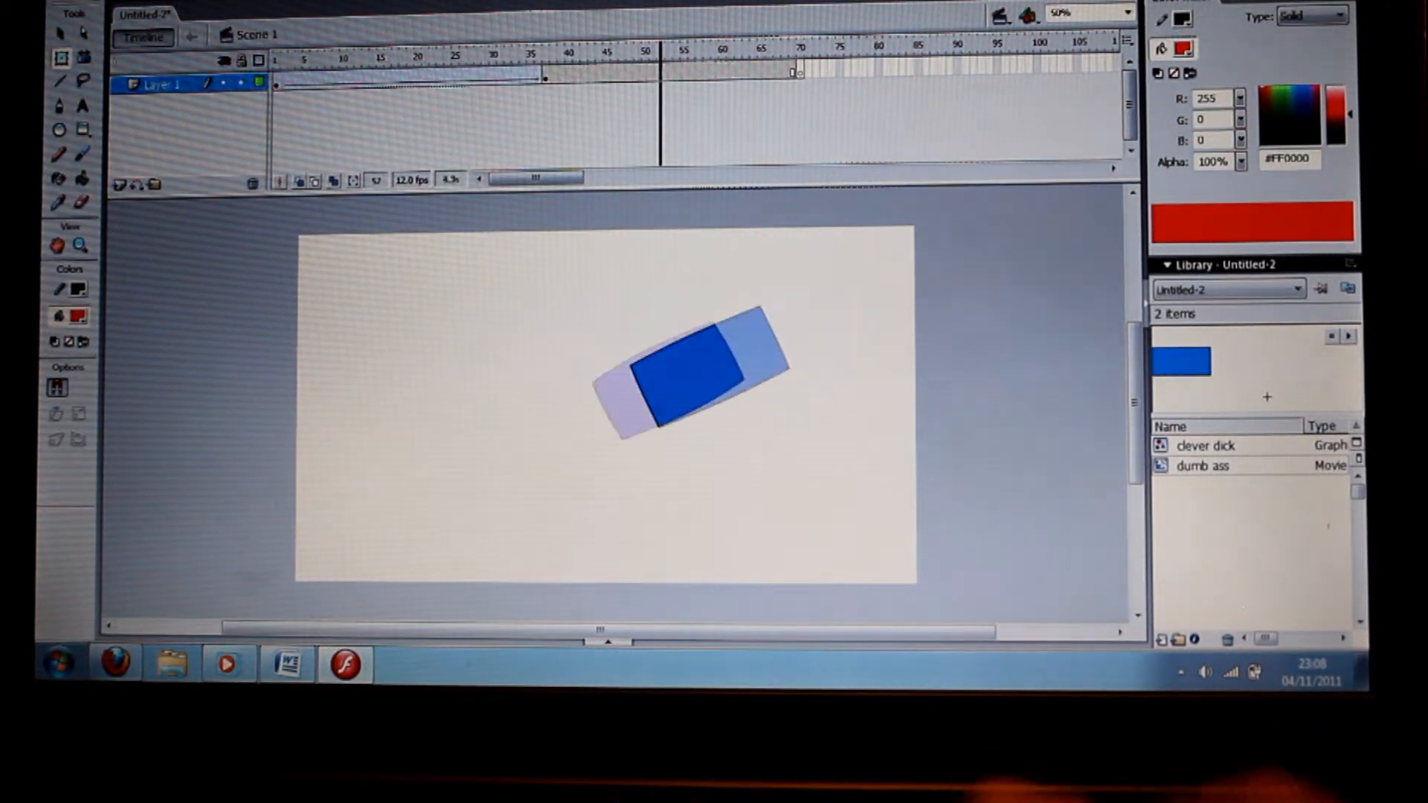
left_click(670, 53)
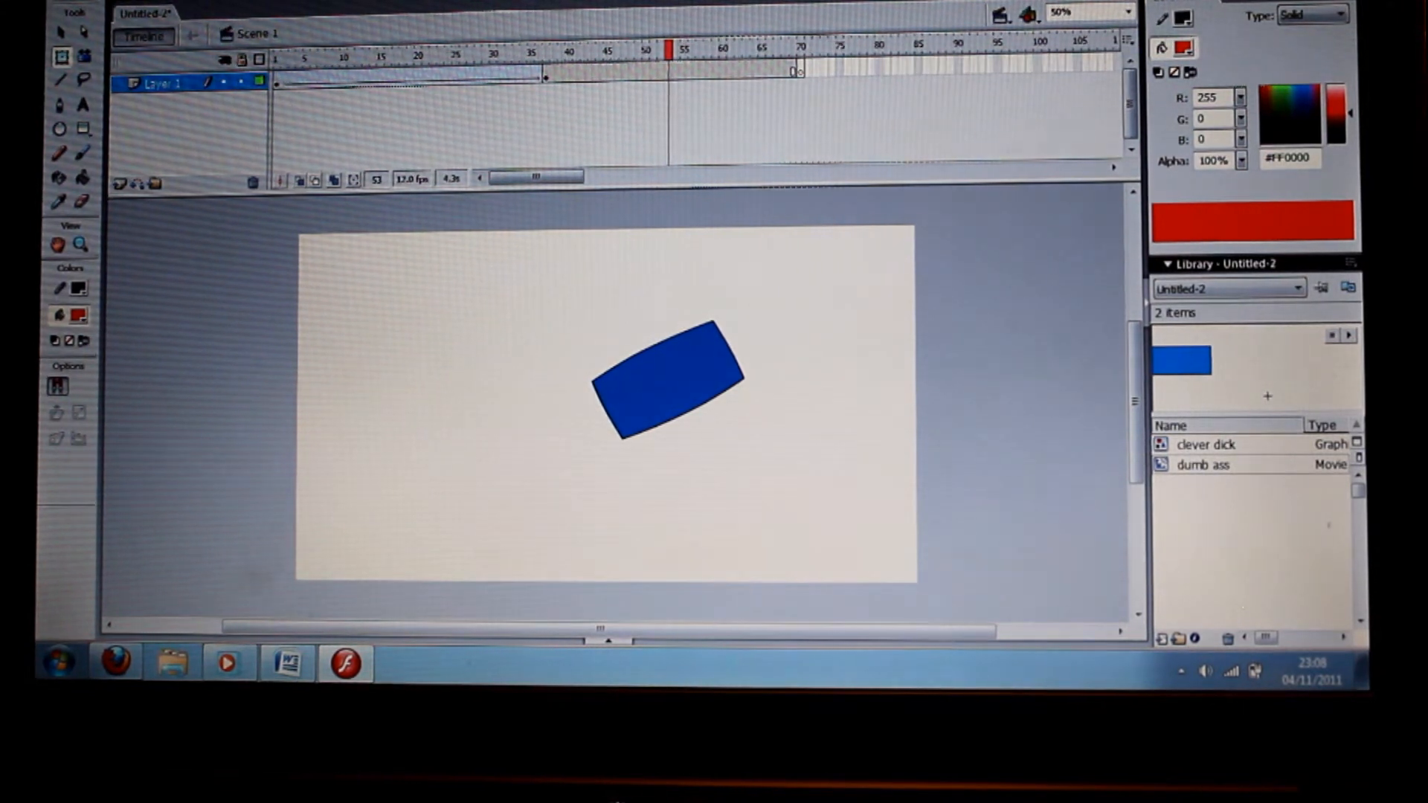
left_click(64, 10)
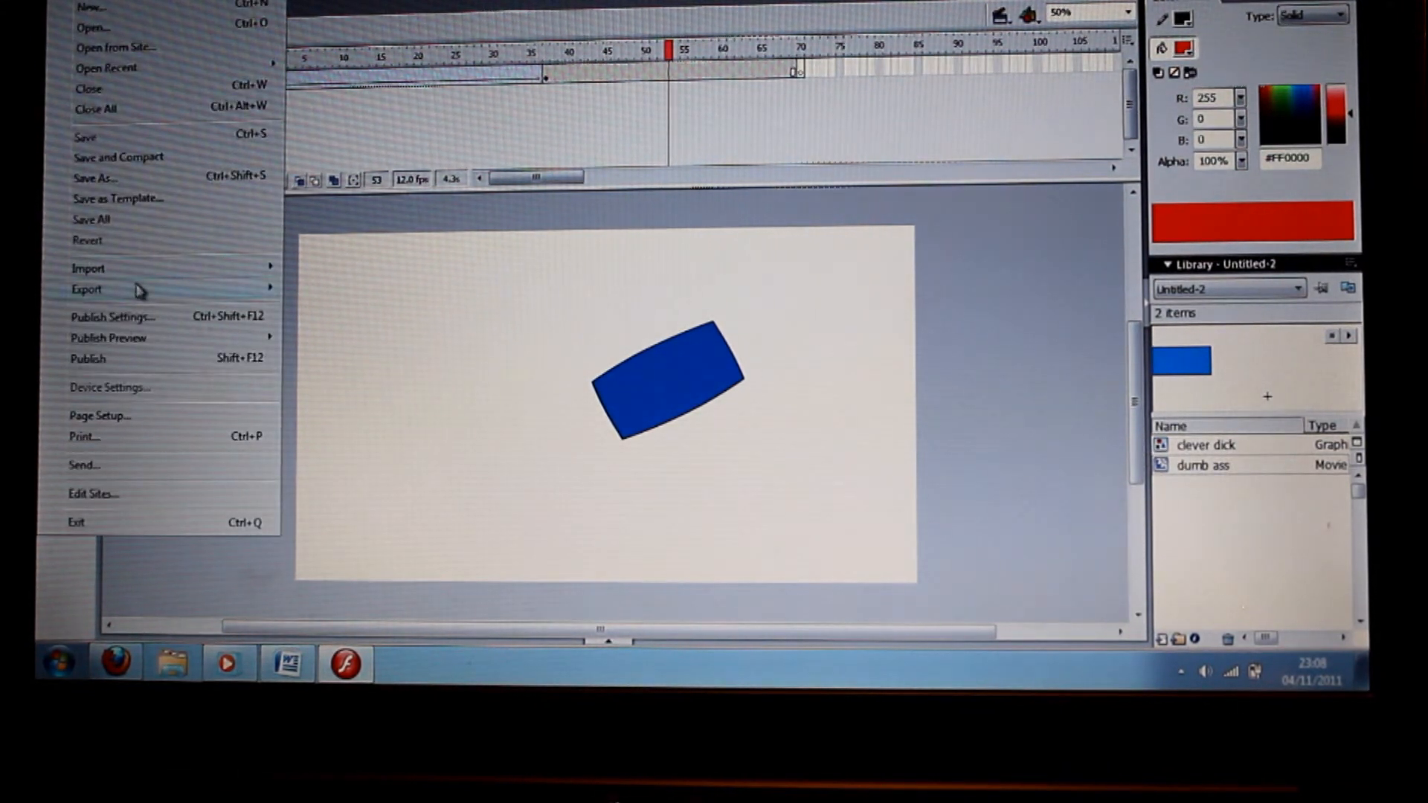
left_click(87, 290)
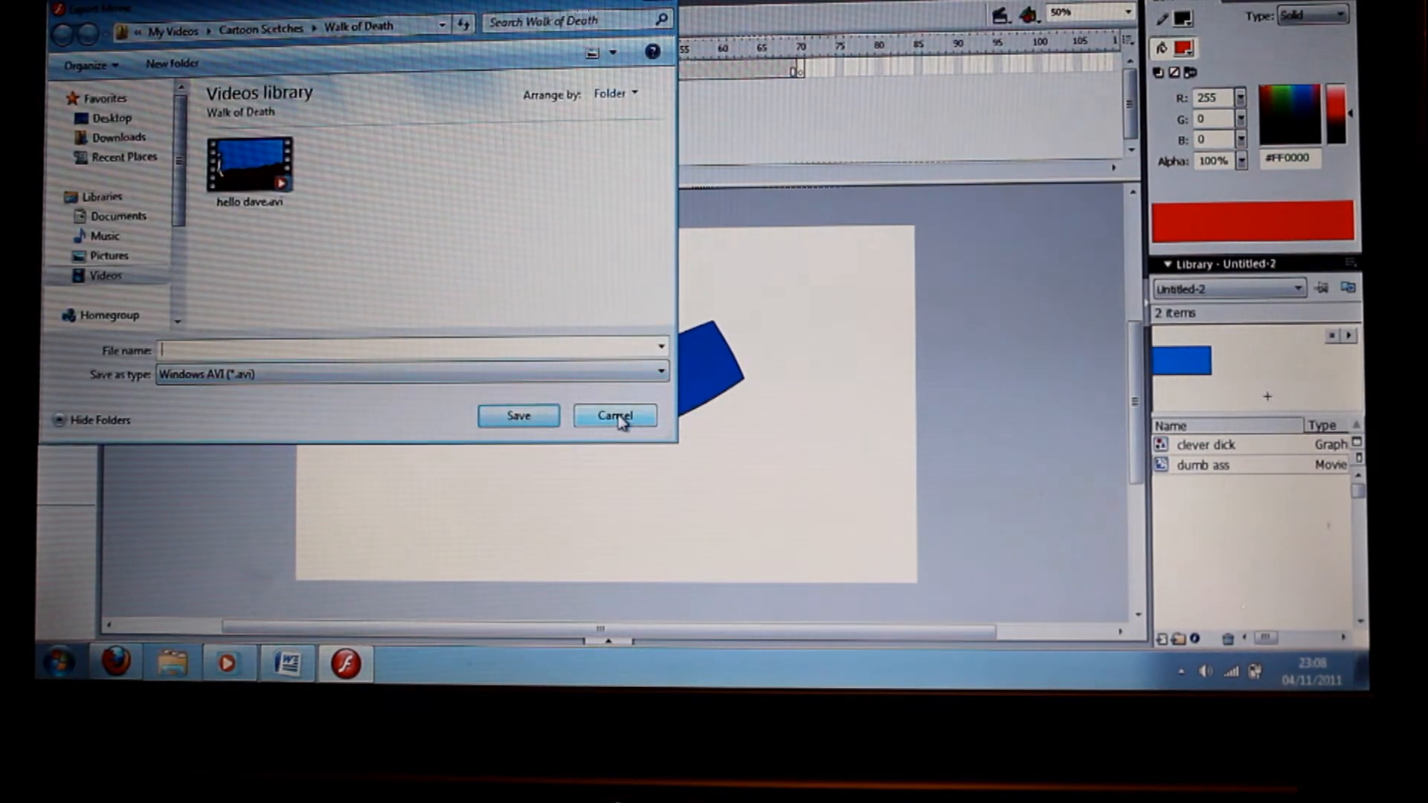
left_click(615, 416)
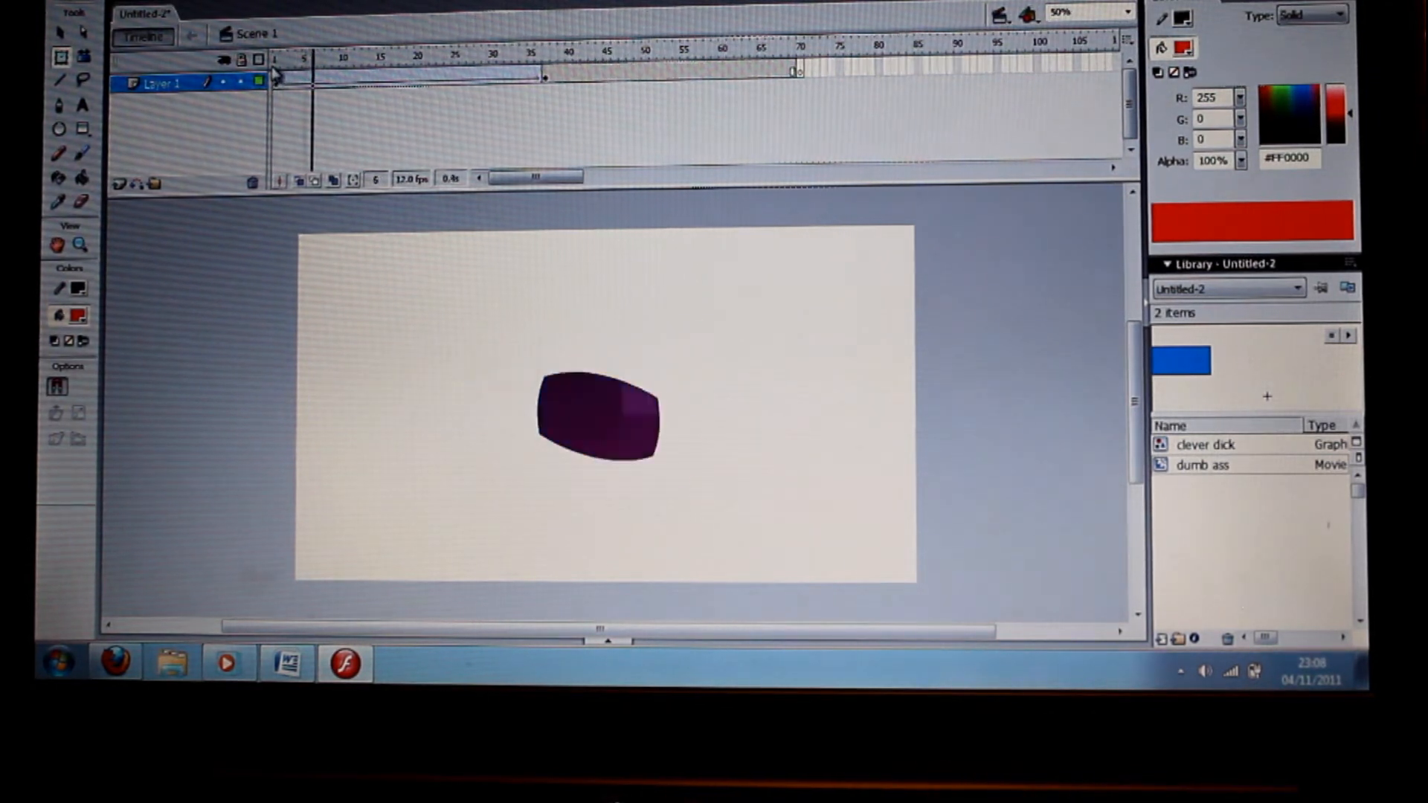
- Scrub between the first frame and frame 37 to review the box tilting across the stage
left_click(417, 53)
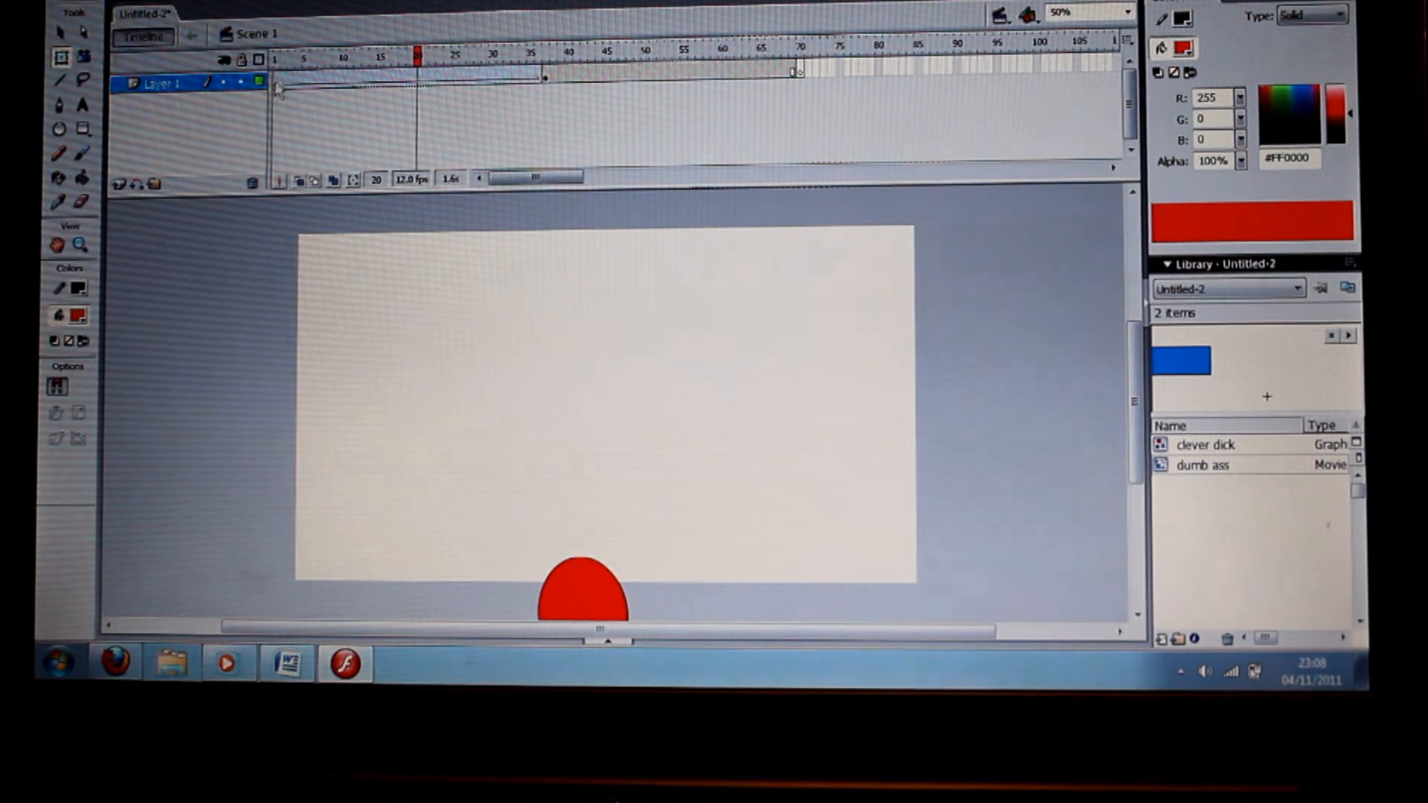
left_click(277, 56)
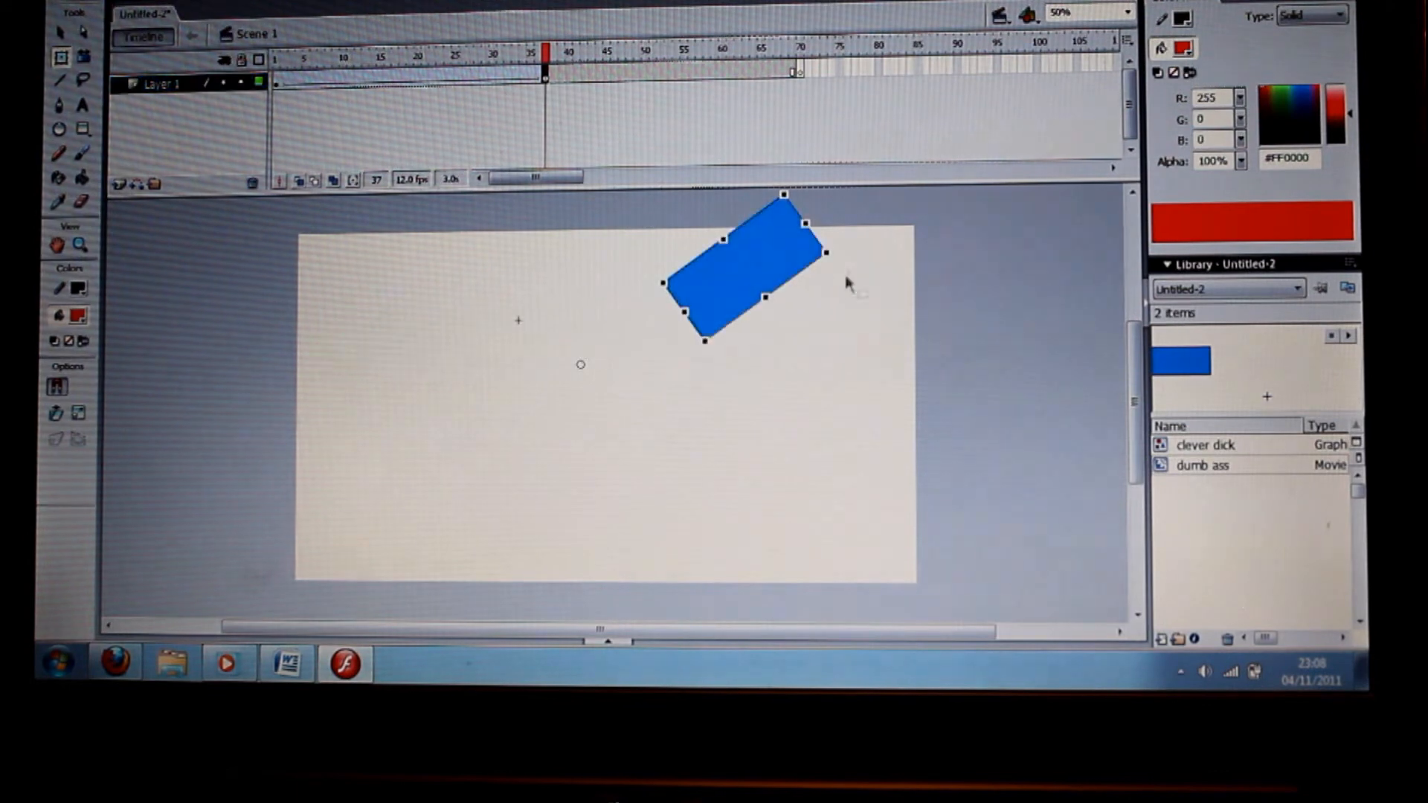
left_click(278, 56)
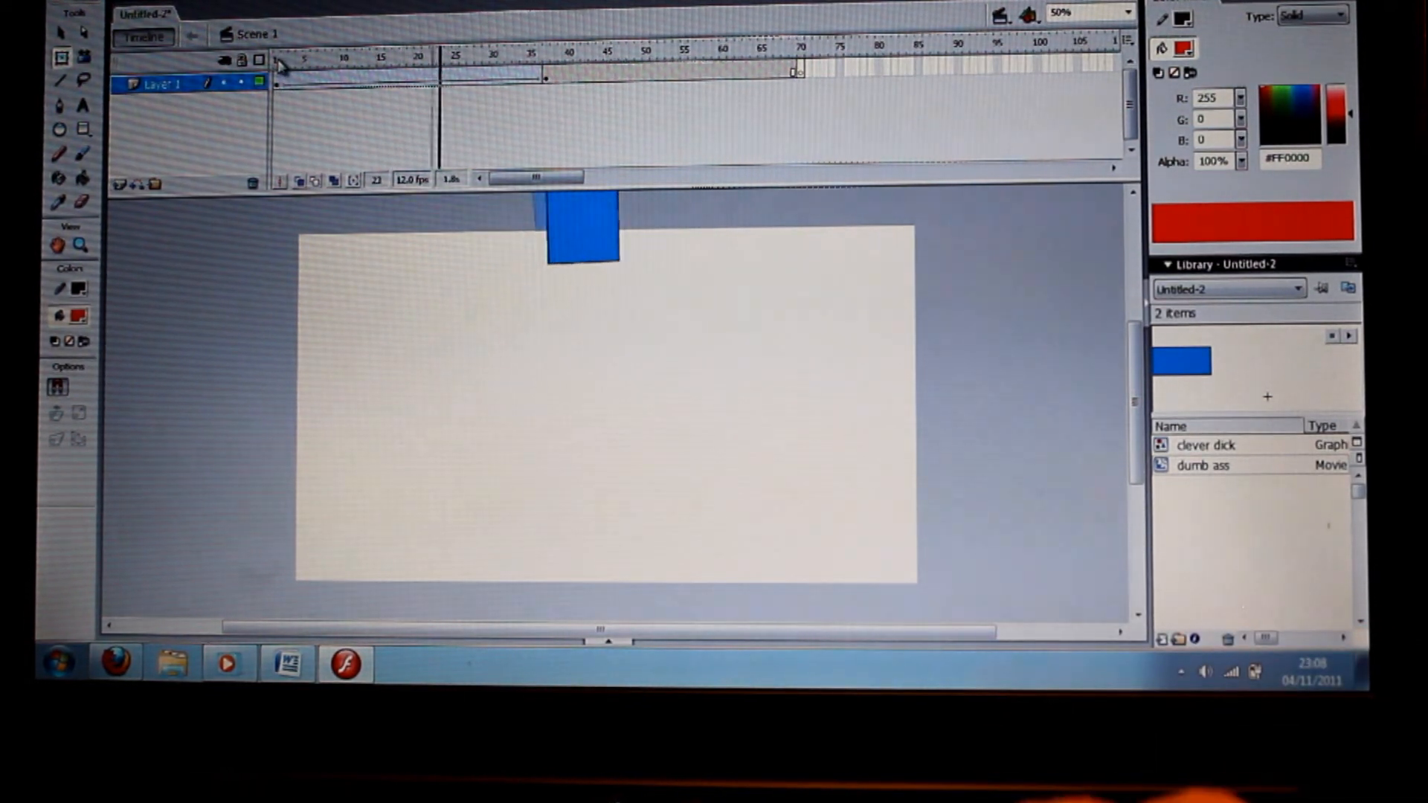
left_click(601, 57)
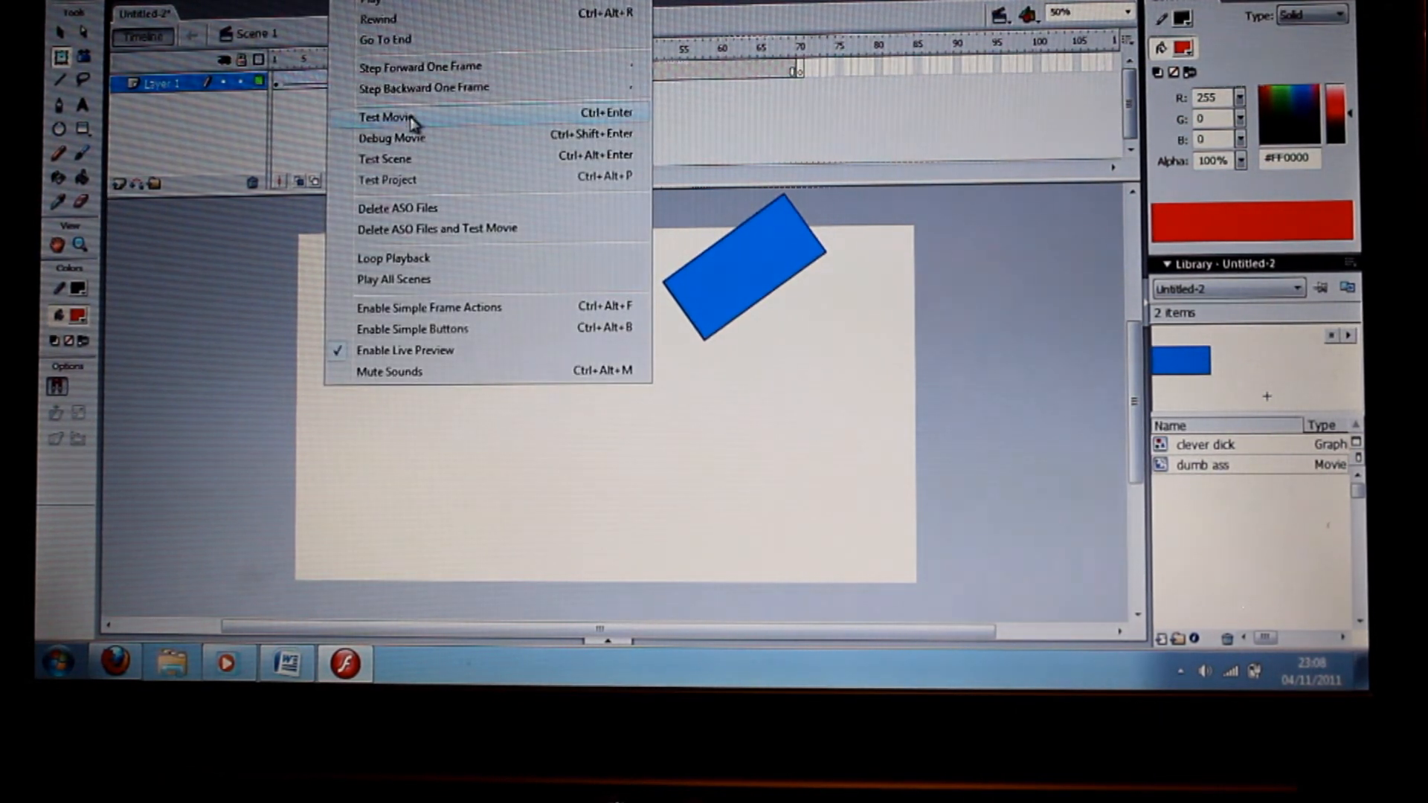
left_click(383, 116)
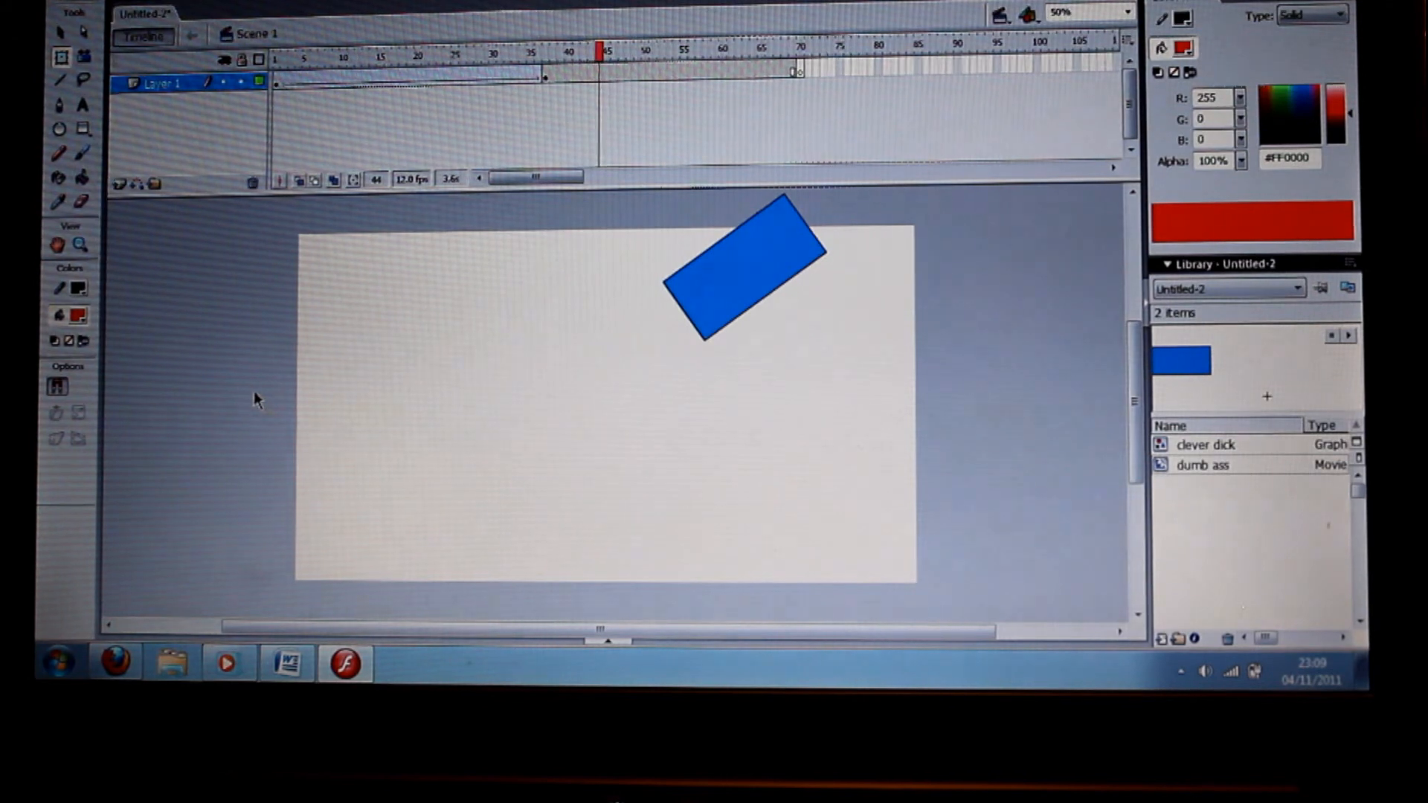
mouse_move(250, 298)
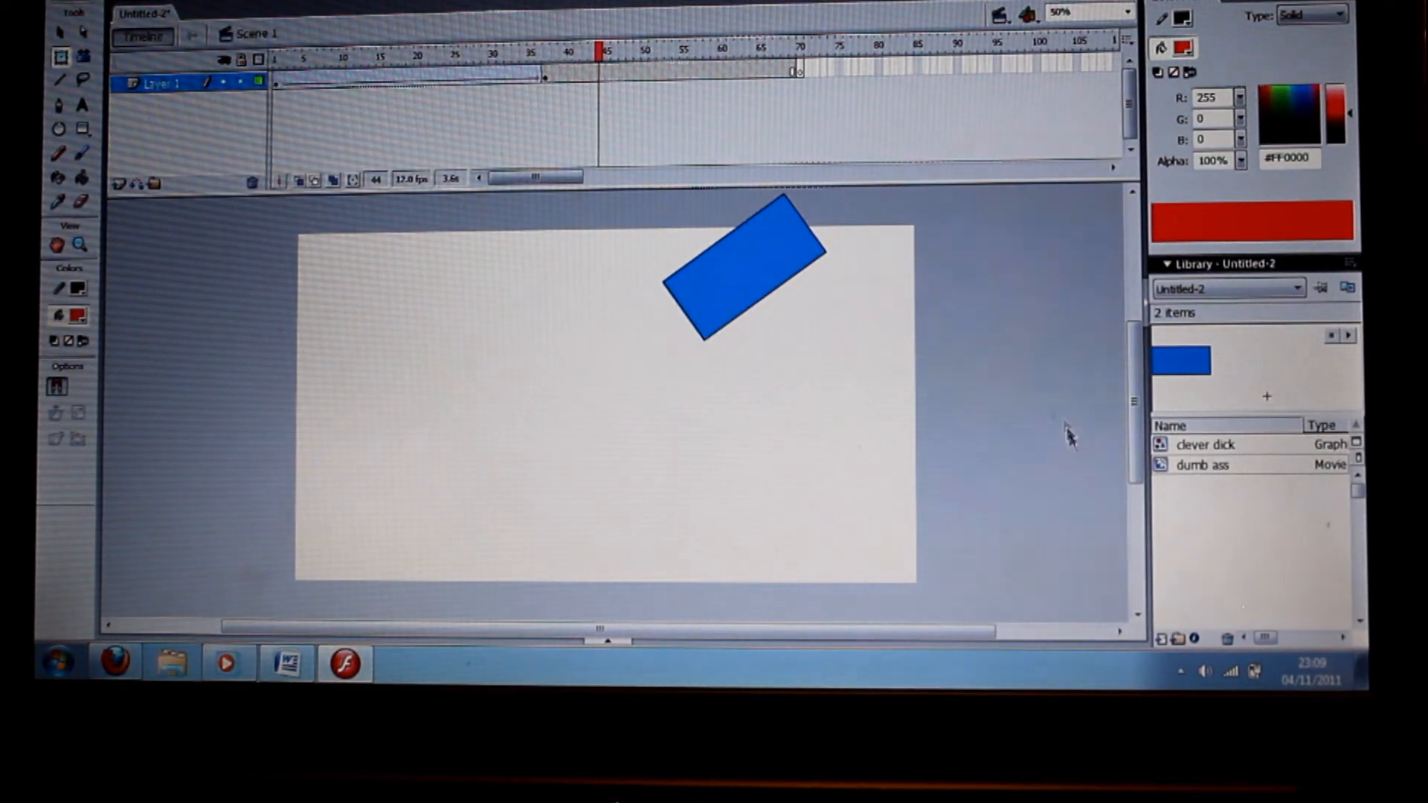
mouse_move(546, 446)
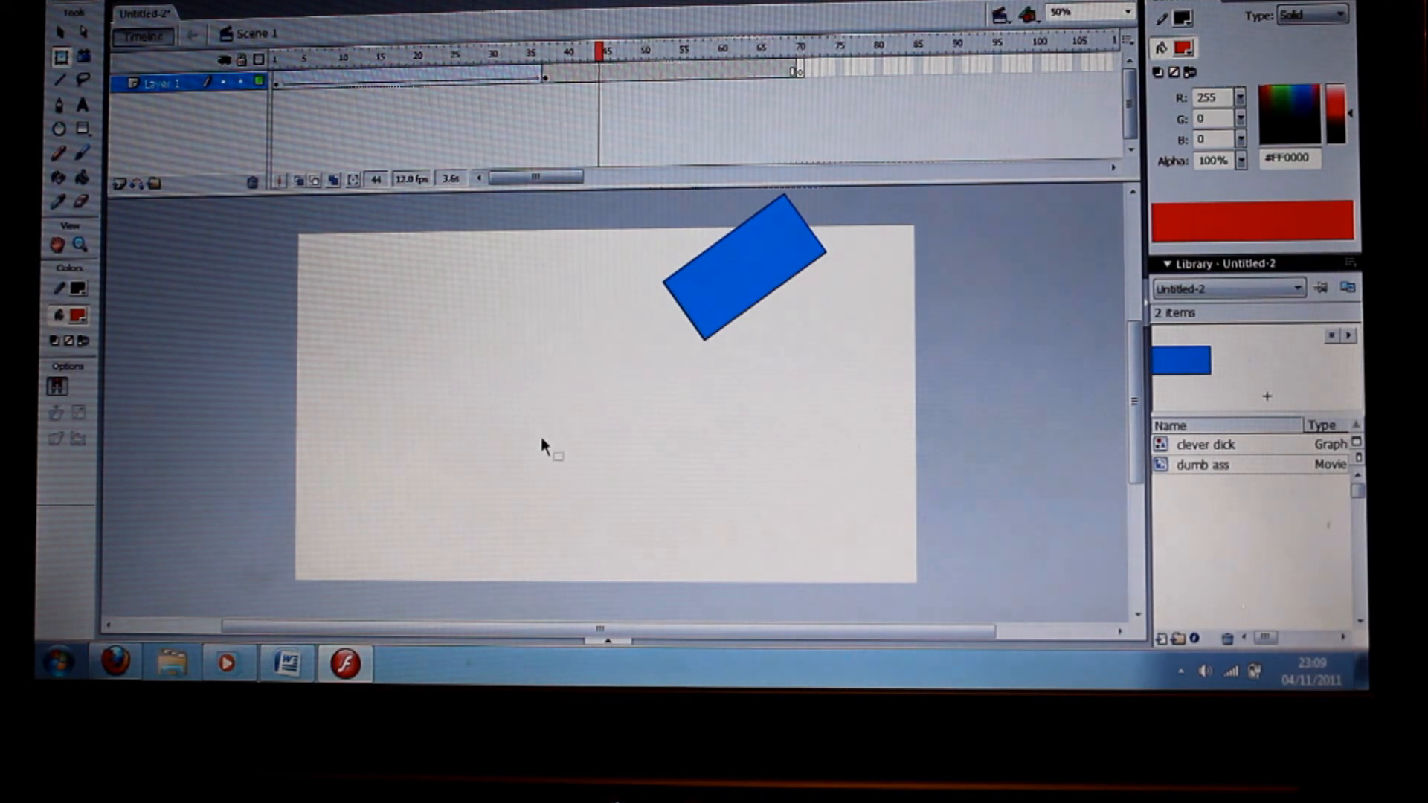